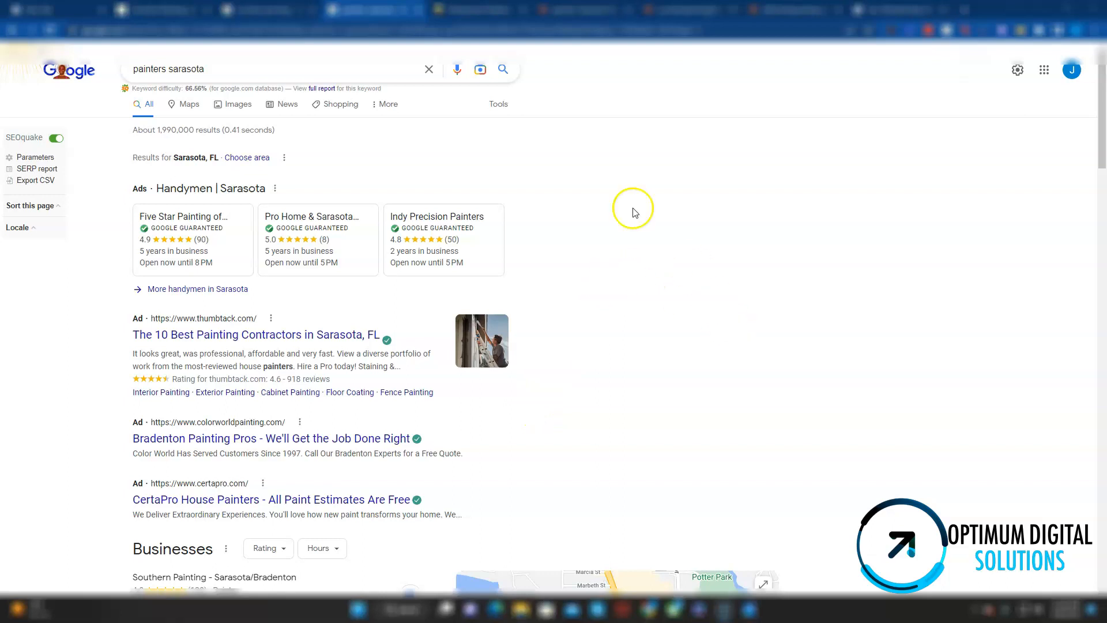
mouse_move(628, 397)
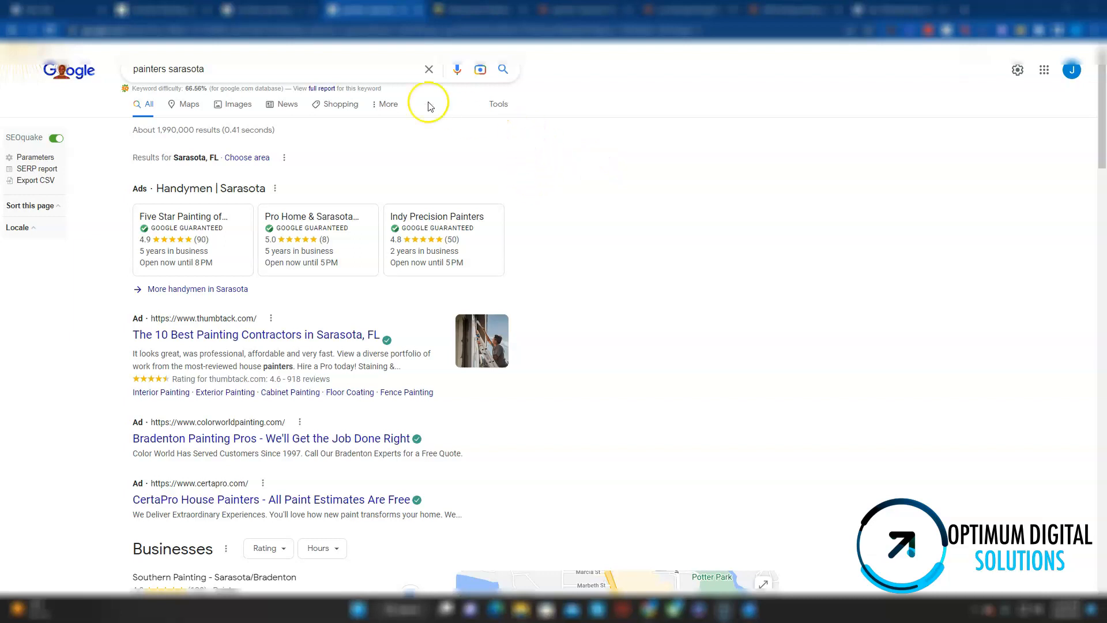
mouse_move(283, 92)
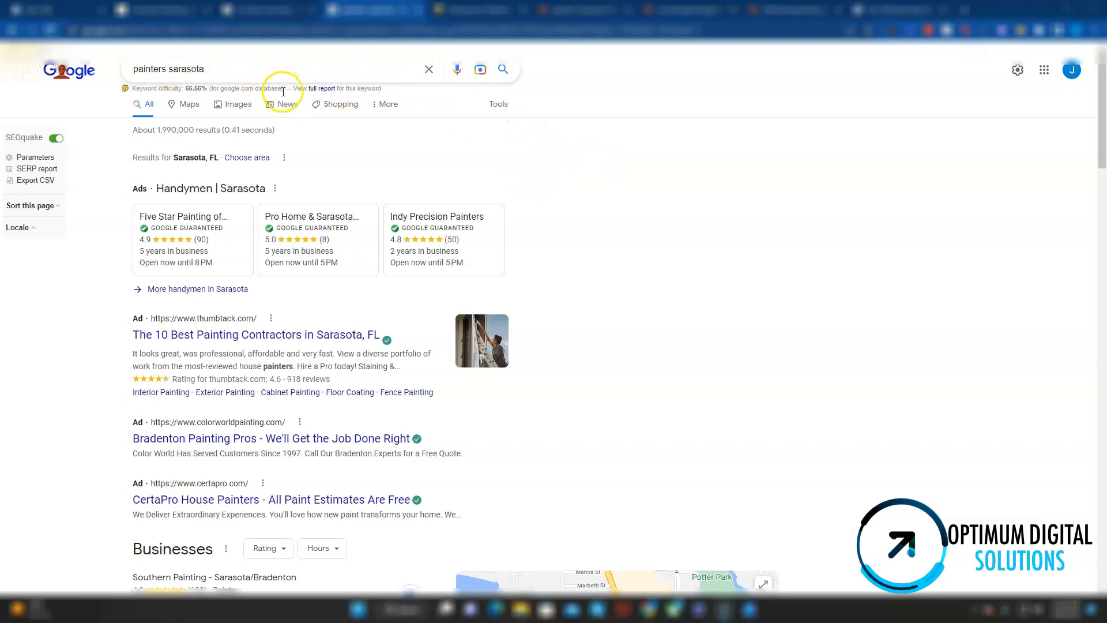
mouse_move(560, 11)
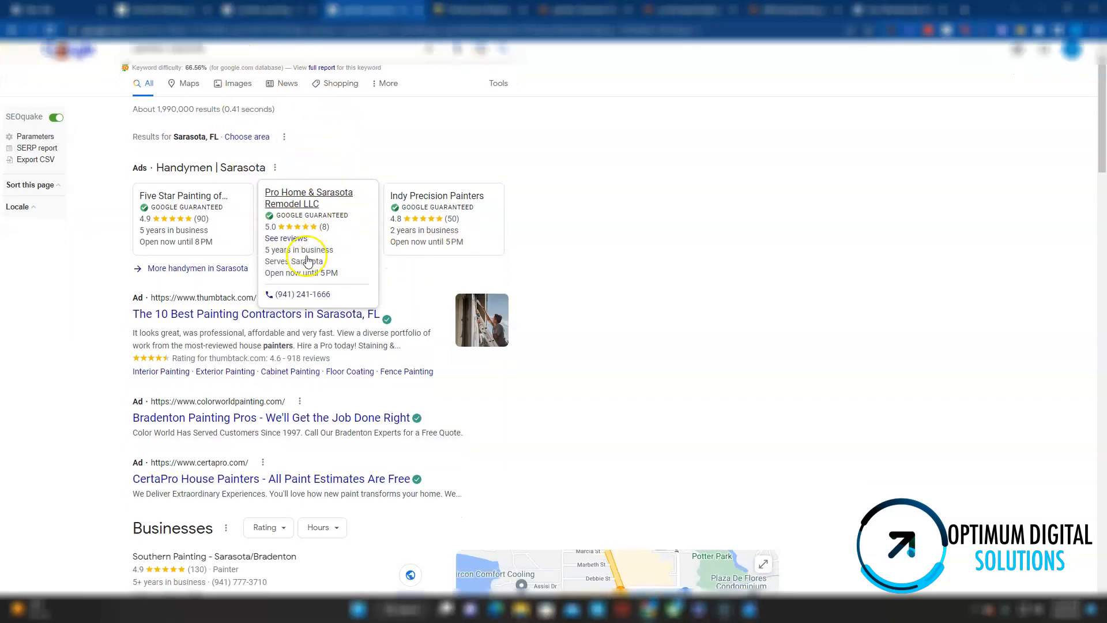
Step: Scroll the Sarasota painters results to the Yelp and Jeff Schultz Painting listings and People also ask
scroll("down", 3)
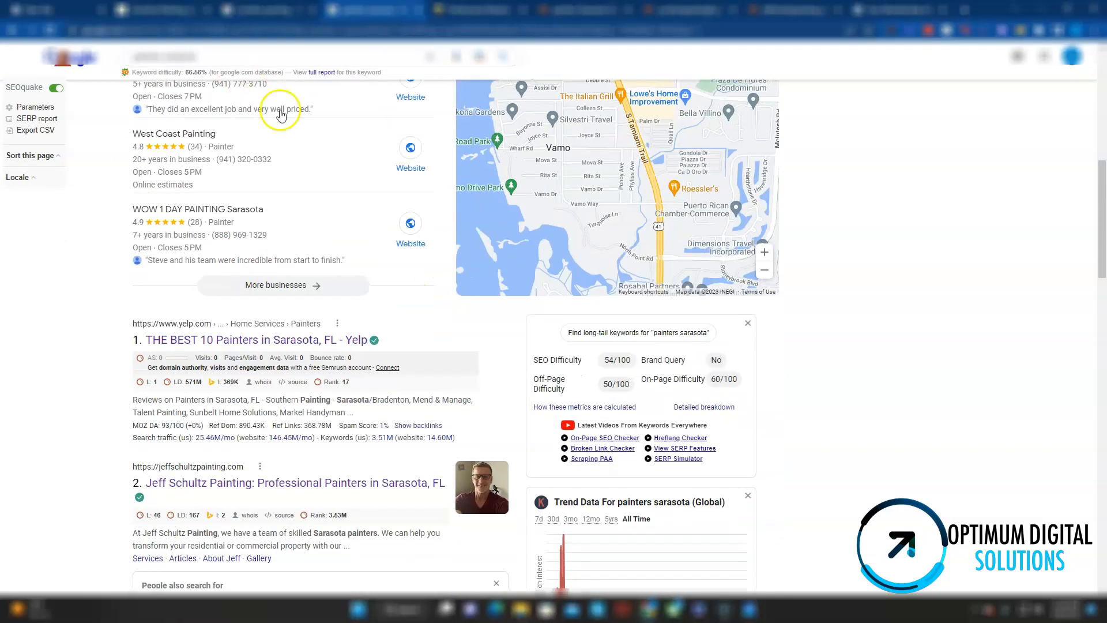
scroll("down", 3)
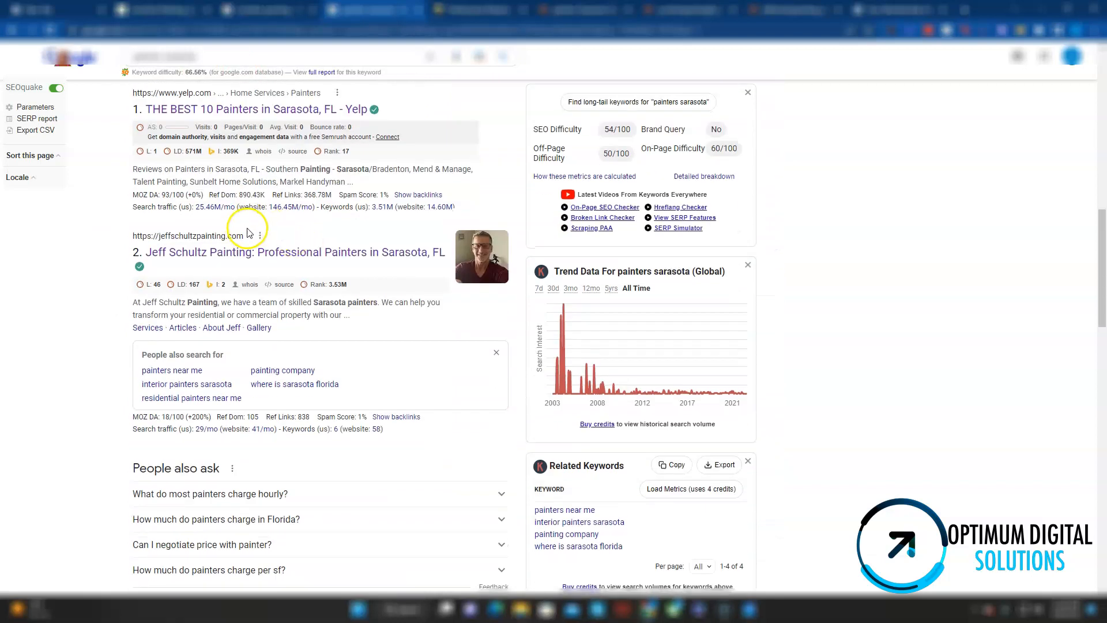
scroll("down", 3)
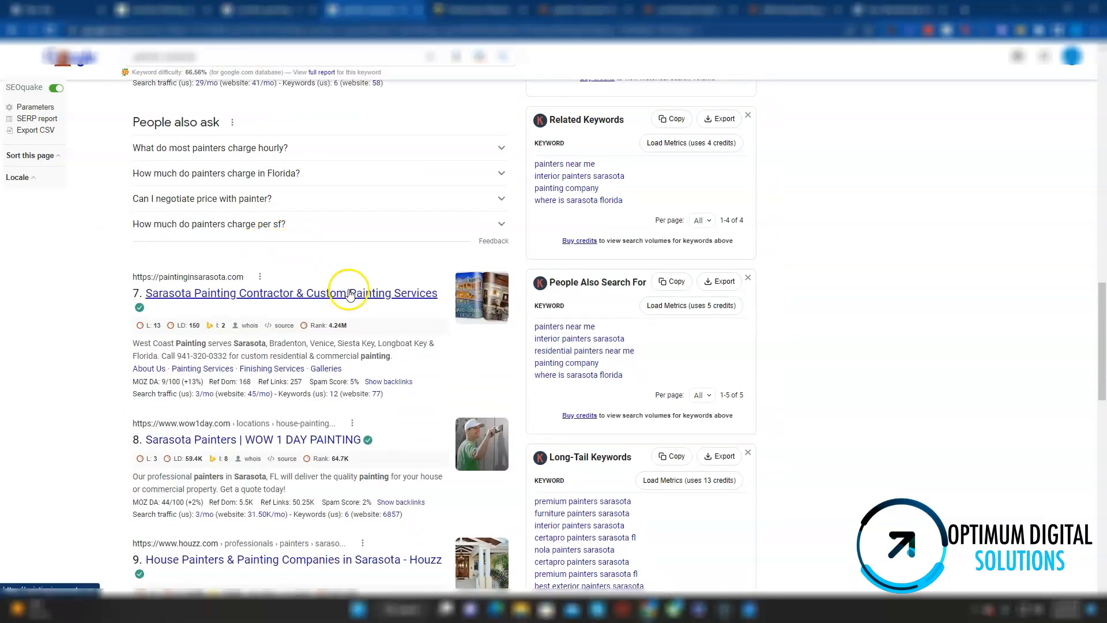
scroll("up", 3)
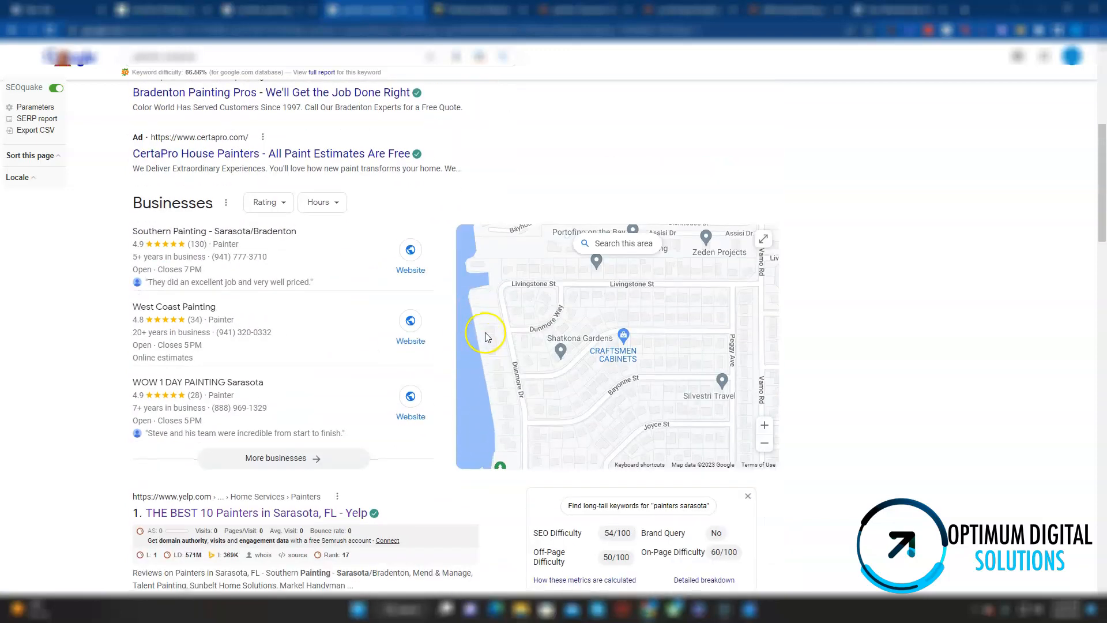
scroll("down", 3)
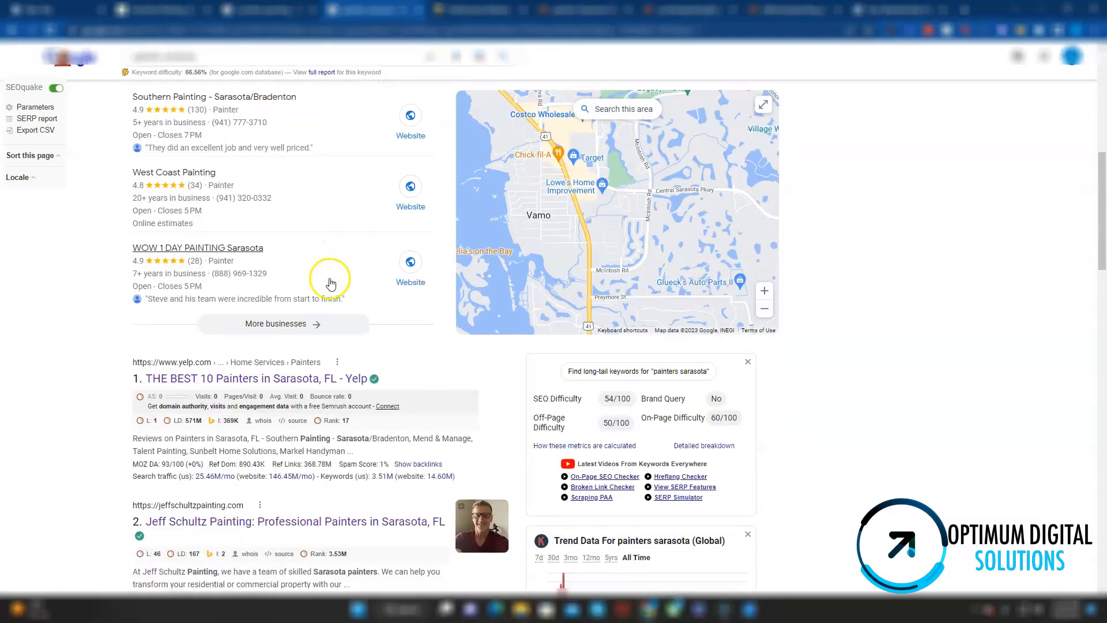
scroll("down", 3)
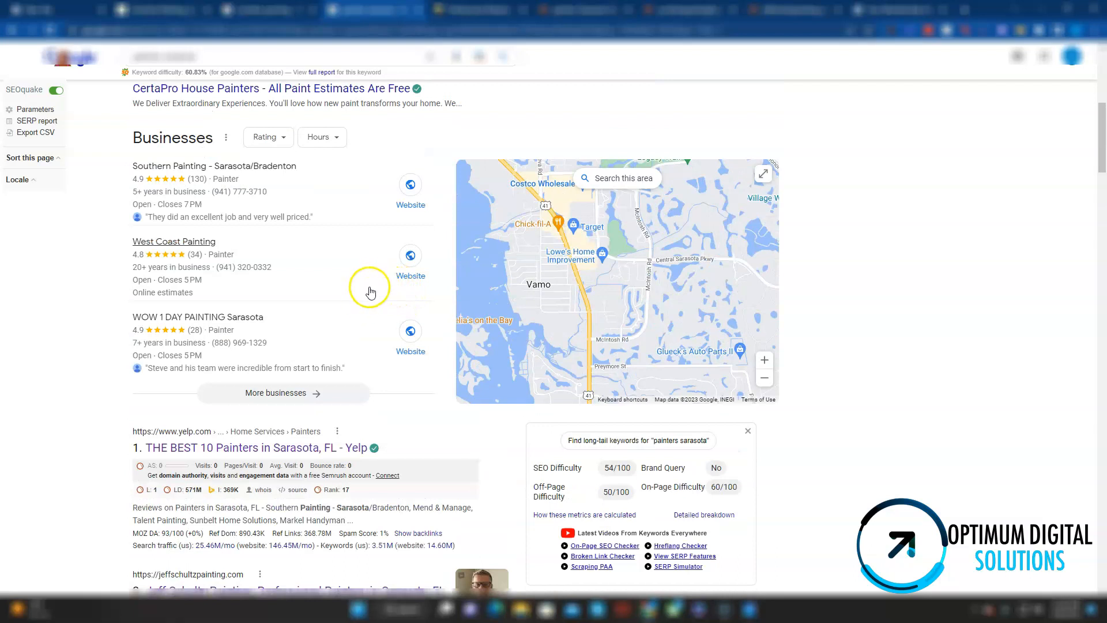
mouse_move(274, 420)
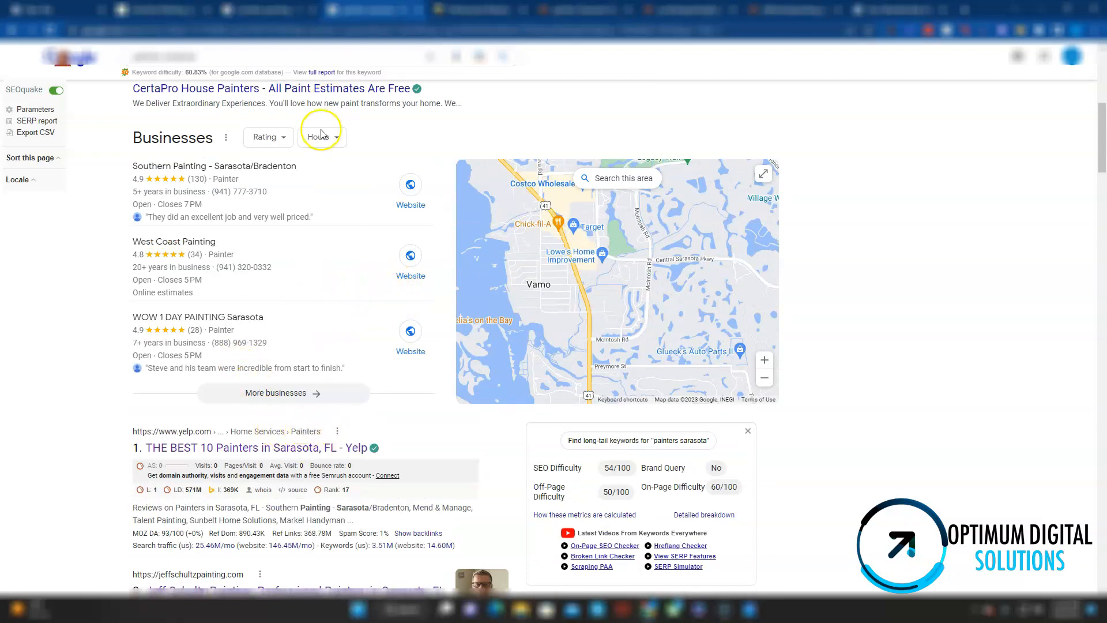
scroll("down", 3)
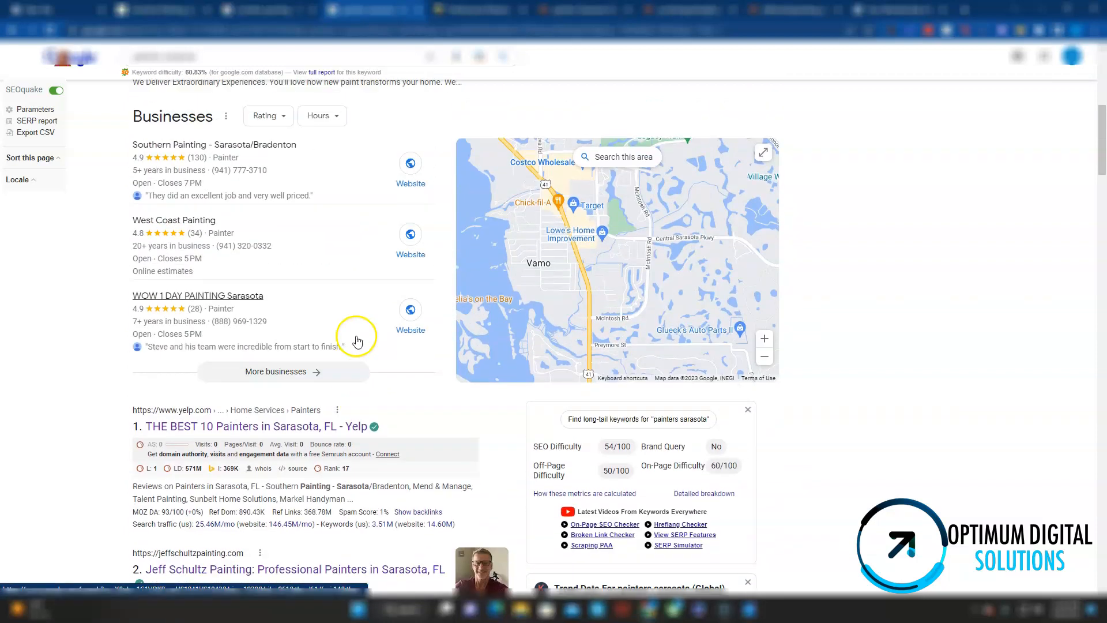
scroll("up", 3)
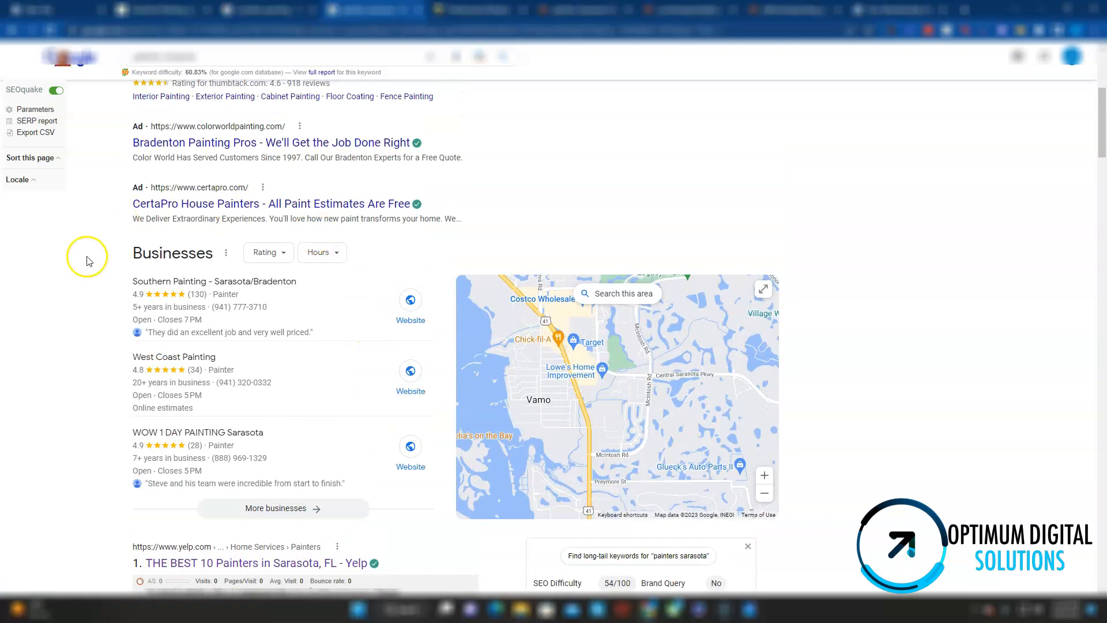
mouse_move(333, 204)
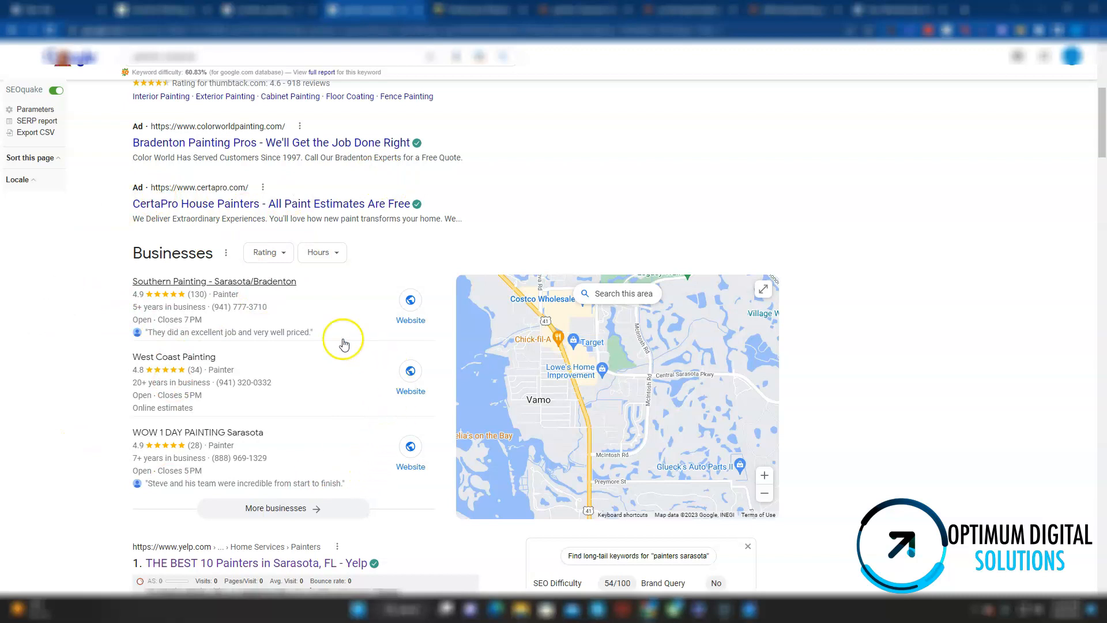
mouse_move(287, 437)
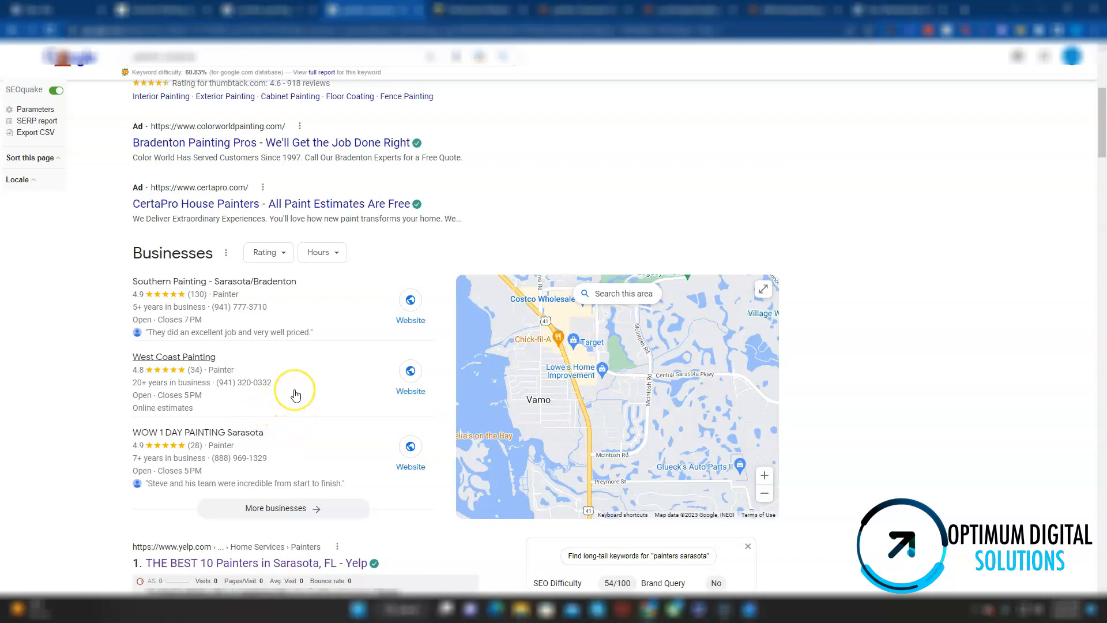
mouse_move(295, 394)
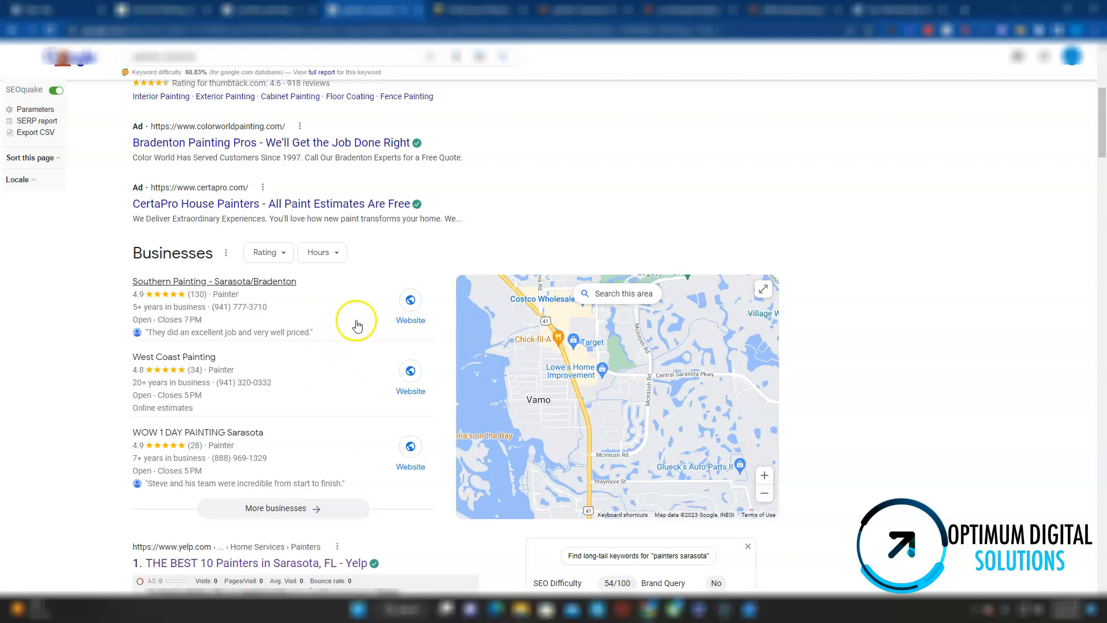
mouse_move(251, 332)
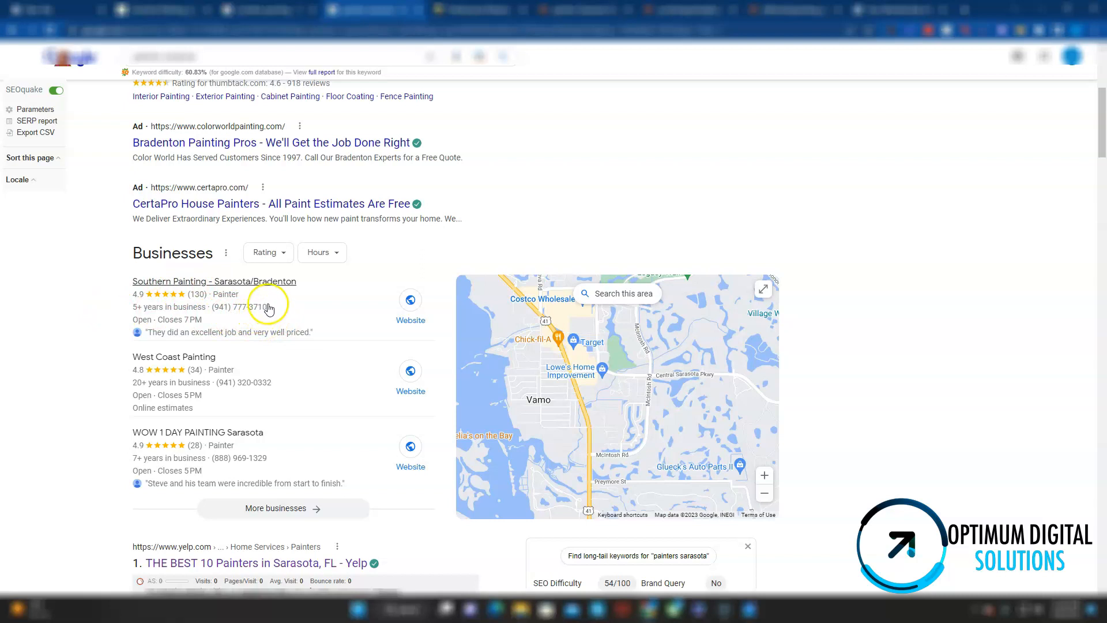
mouse_move(328, 335)
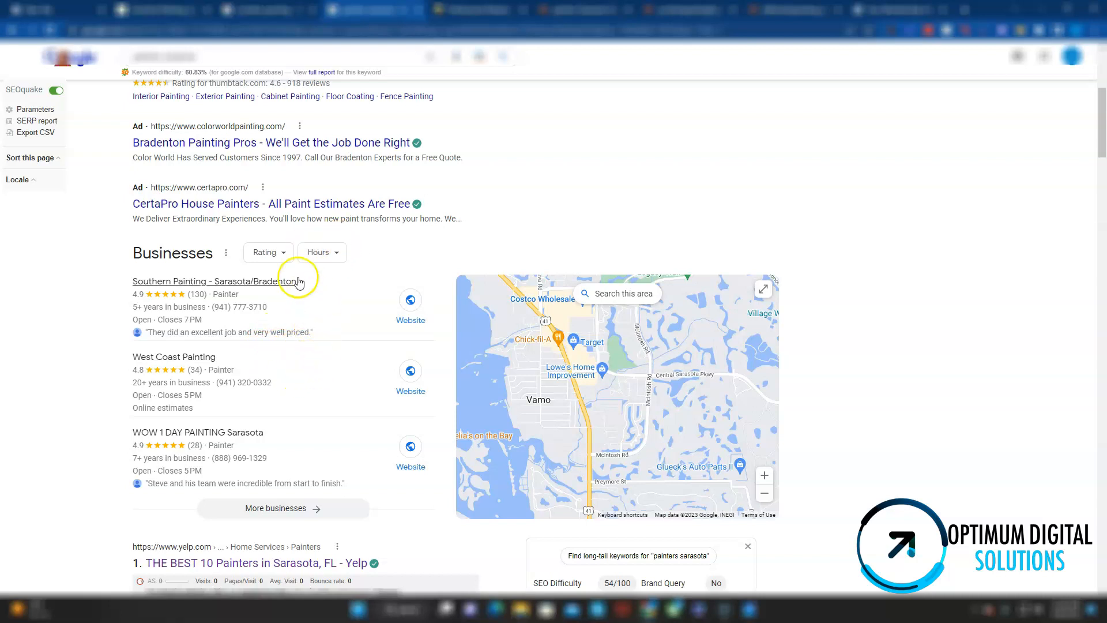
scroll("down", 3)
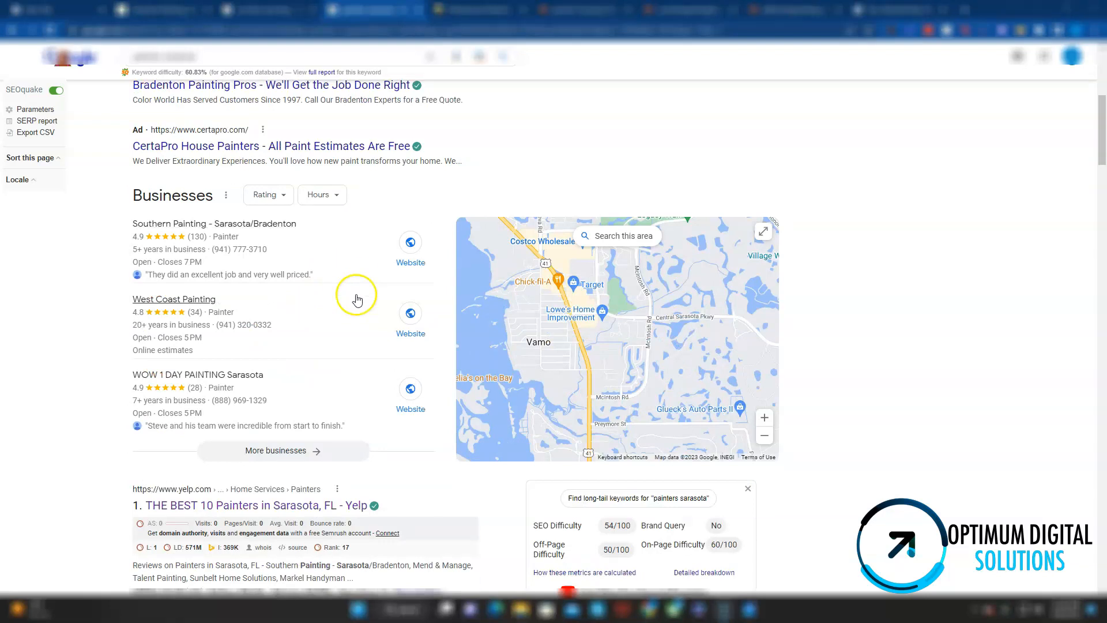
mouse_move(237, 214)
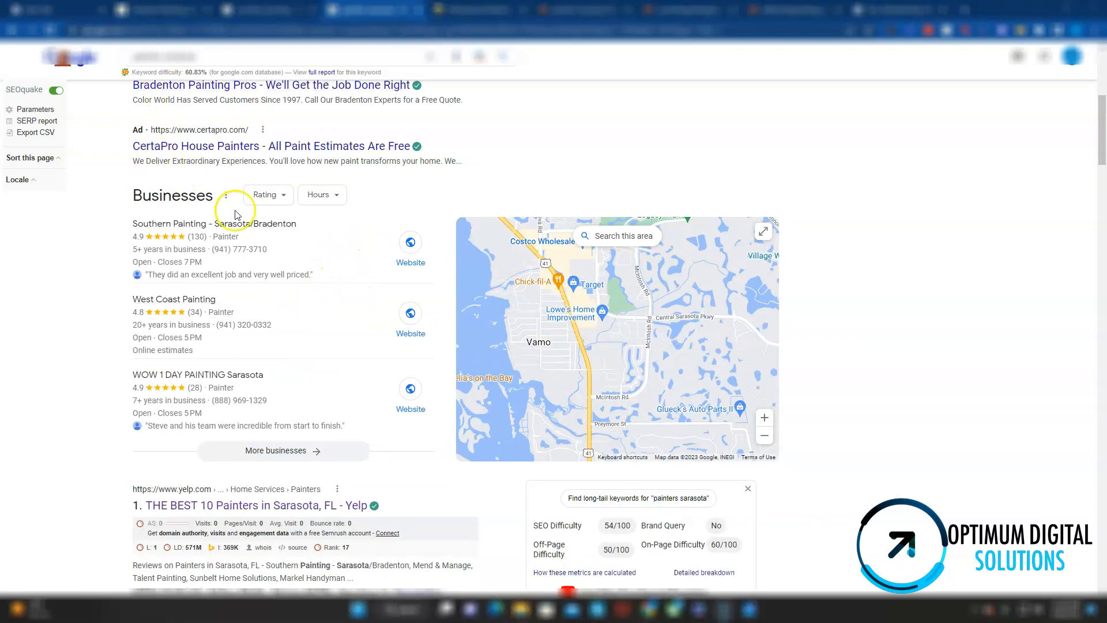
mouse_move(281, 276)
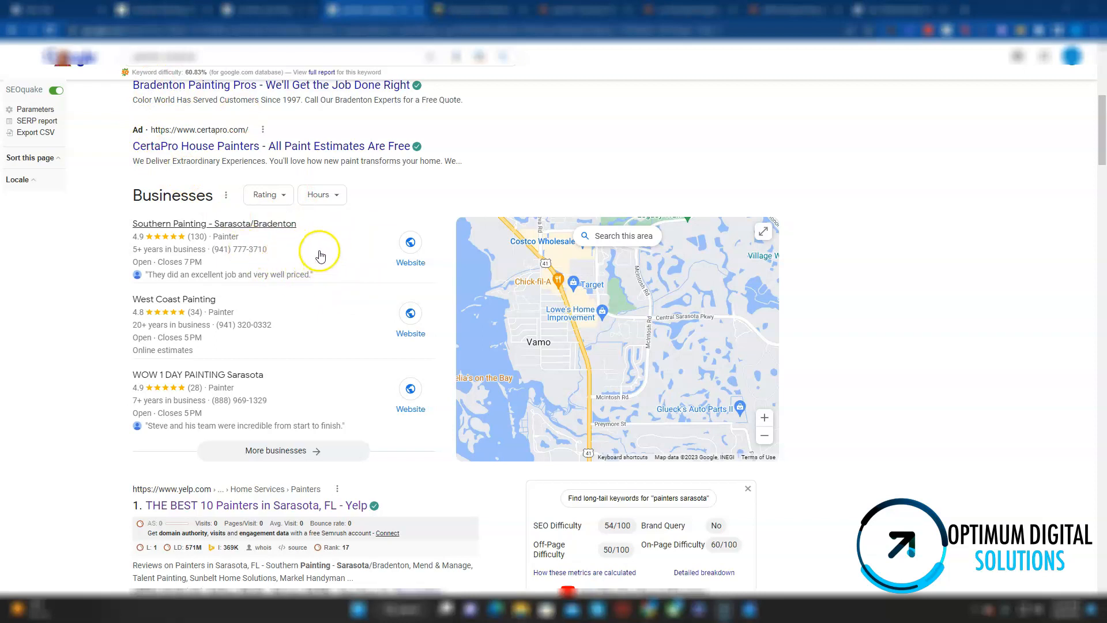
scroll("down", 3)
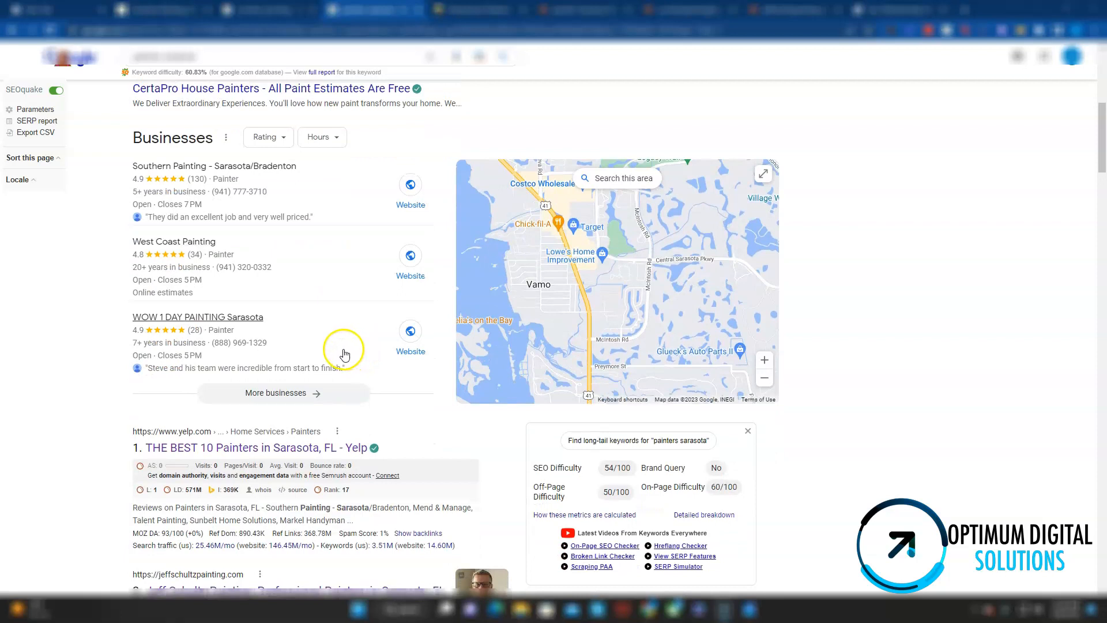
mouse_move(444, 231)
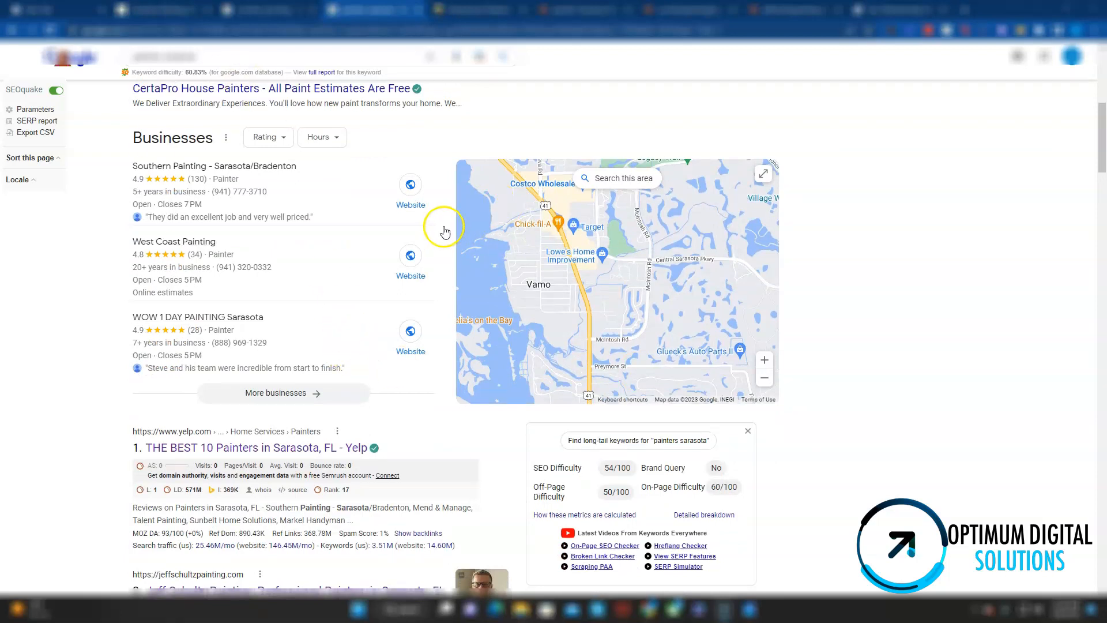
mouse_move(323, 158)
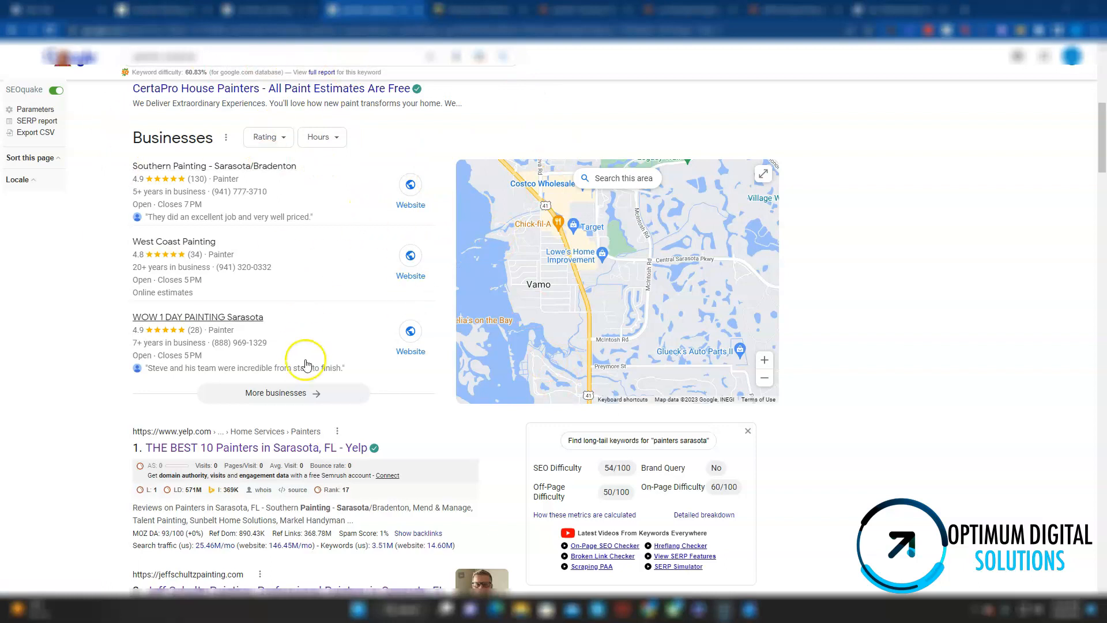
scroll("down", 3)
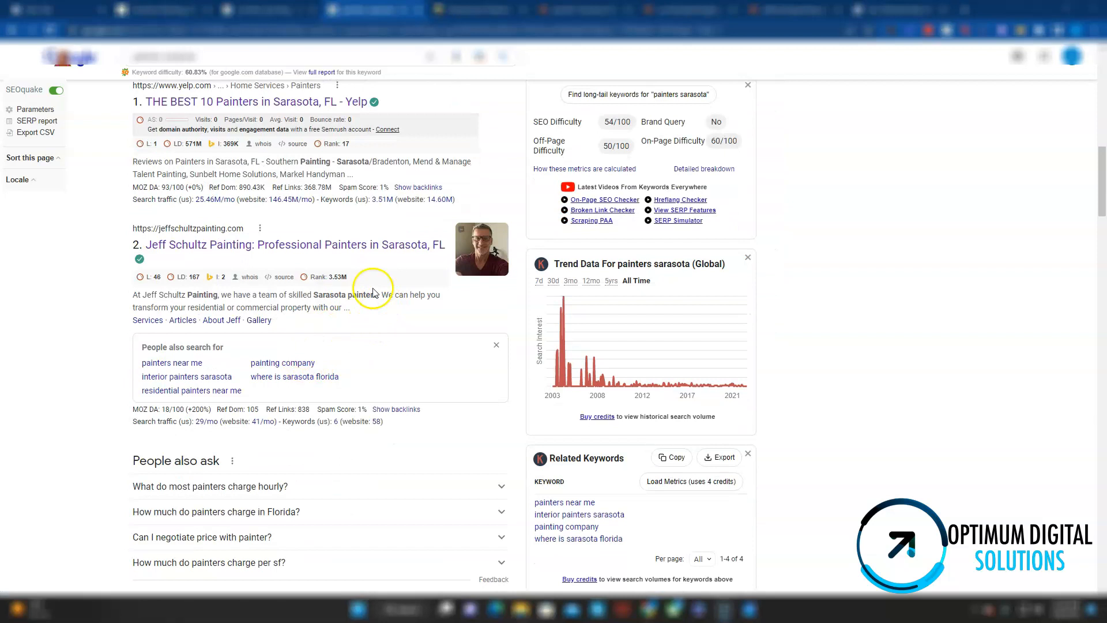
mouse_move(269, 224)
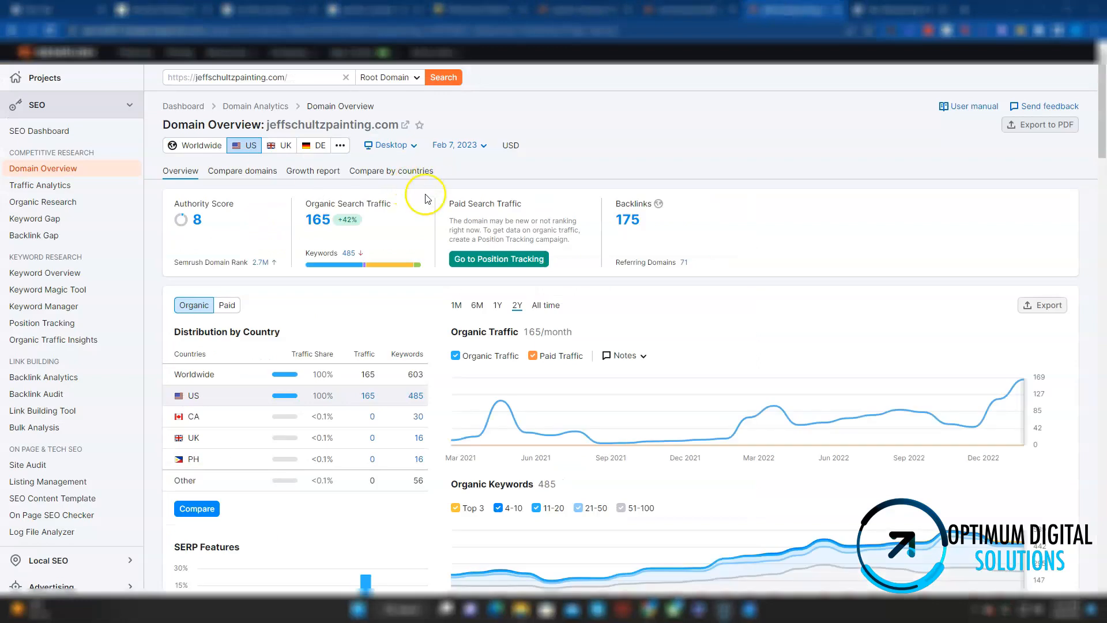
scroll("down", 3)
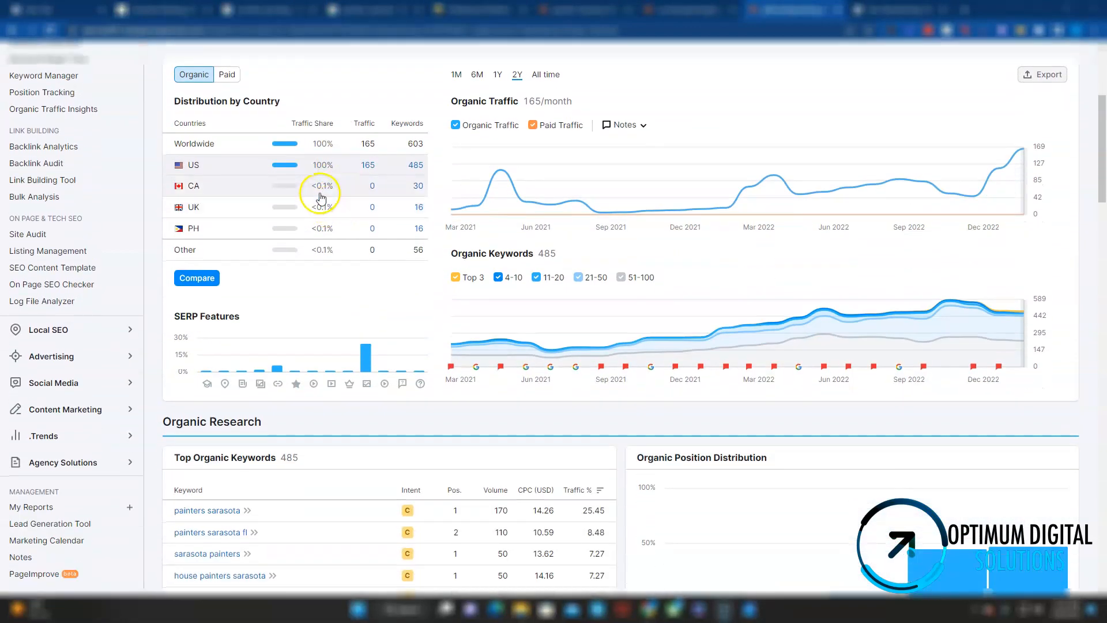
scroll("down", 3)
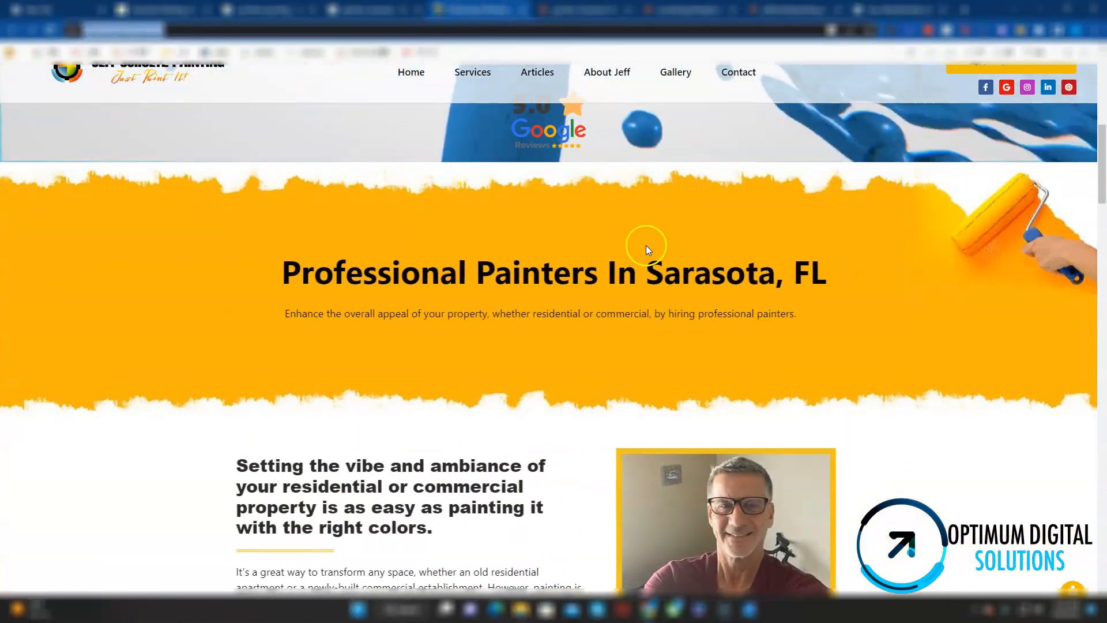
Step: Review the highlighted Sarasota mentions in the Jeff Schultz headline, body text and Angi testimonial
double_click(704, 273)
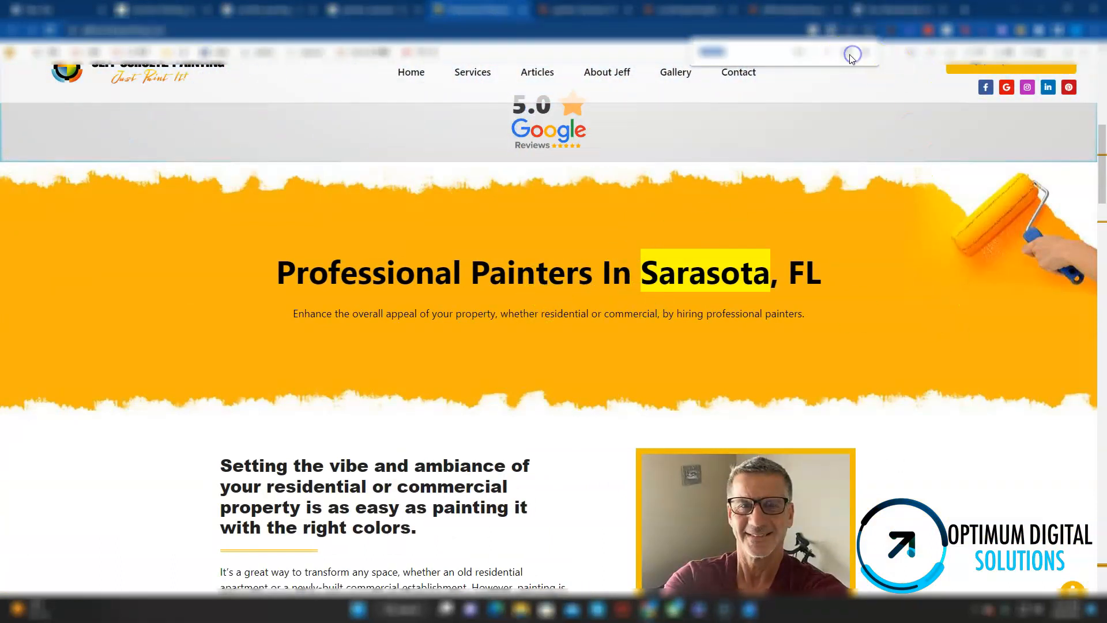
scroll("down", 3)
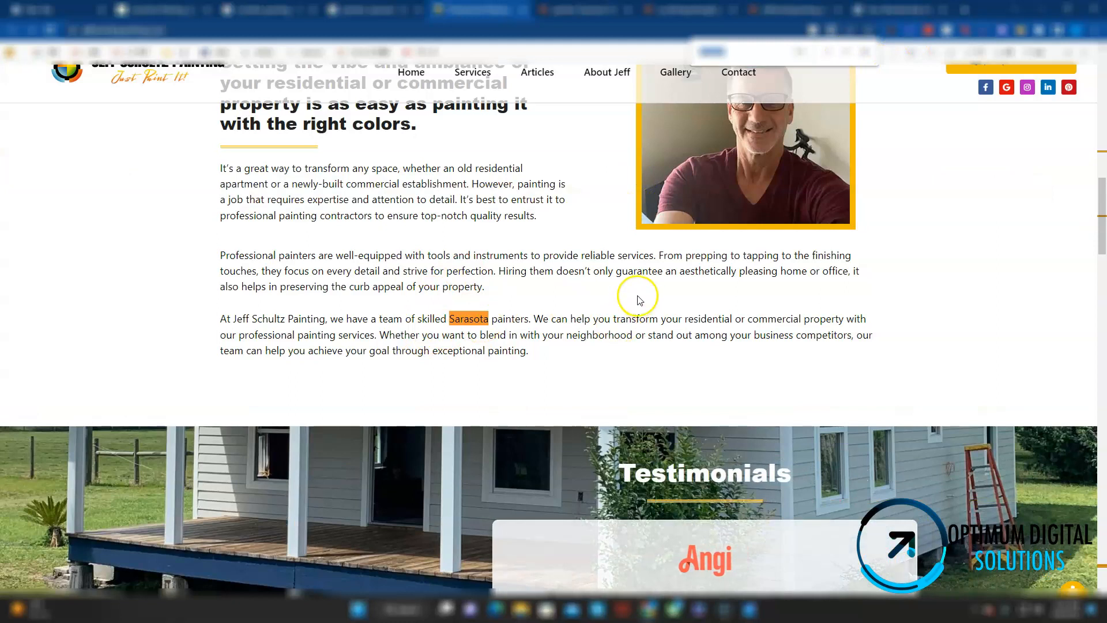
scroll("down", 3)
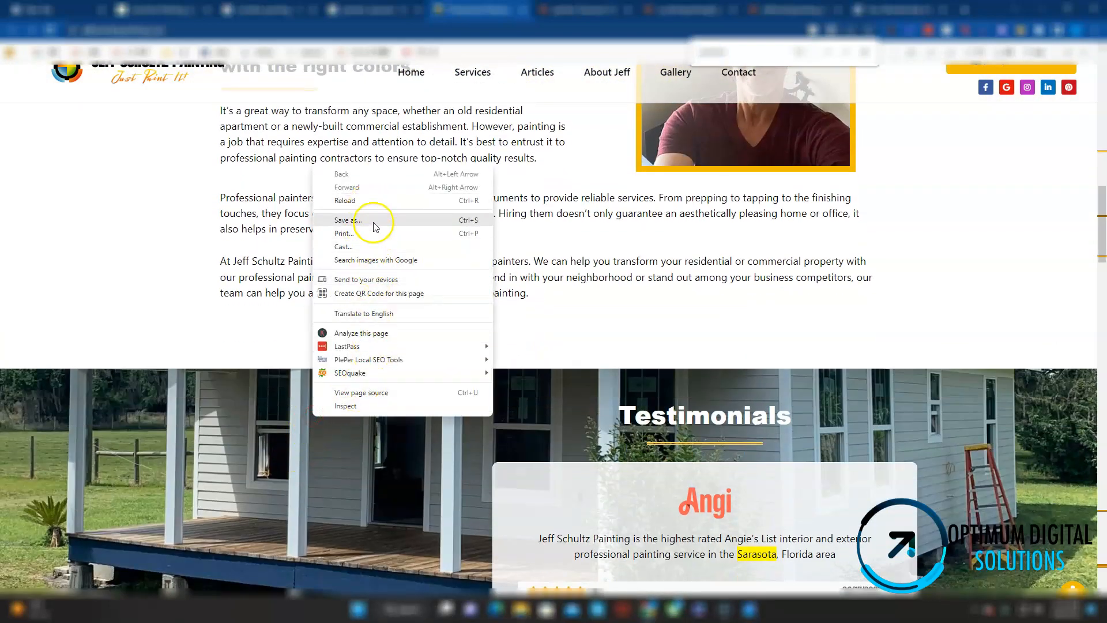
left_click(347, 220)
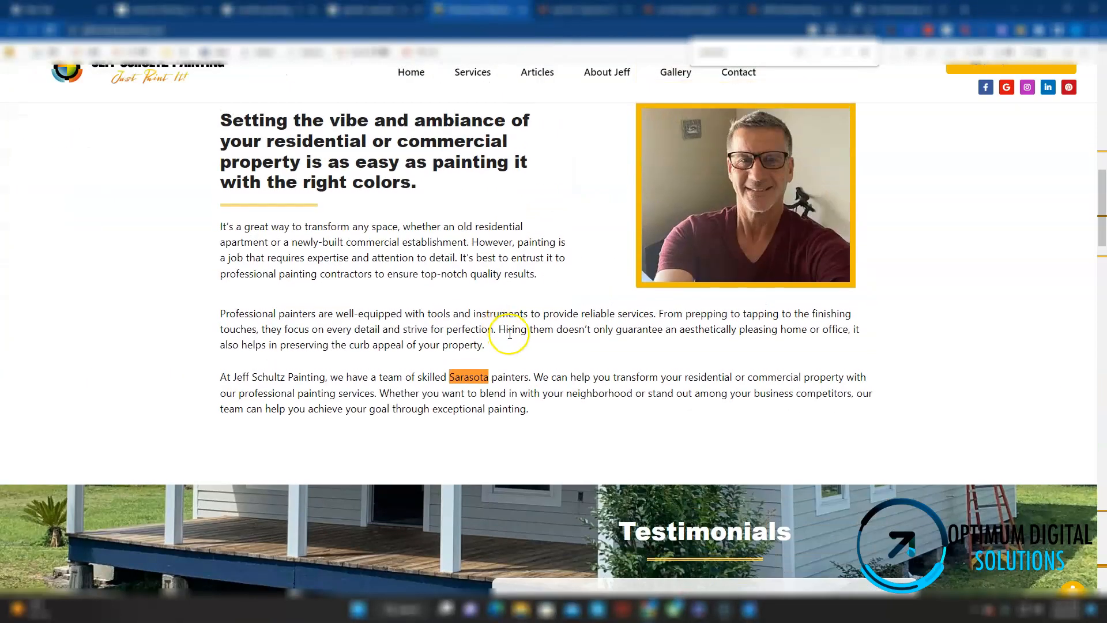
scroll("up", 3)
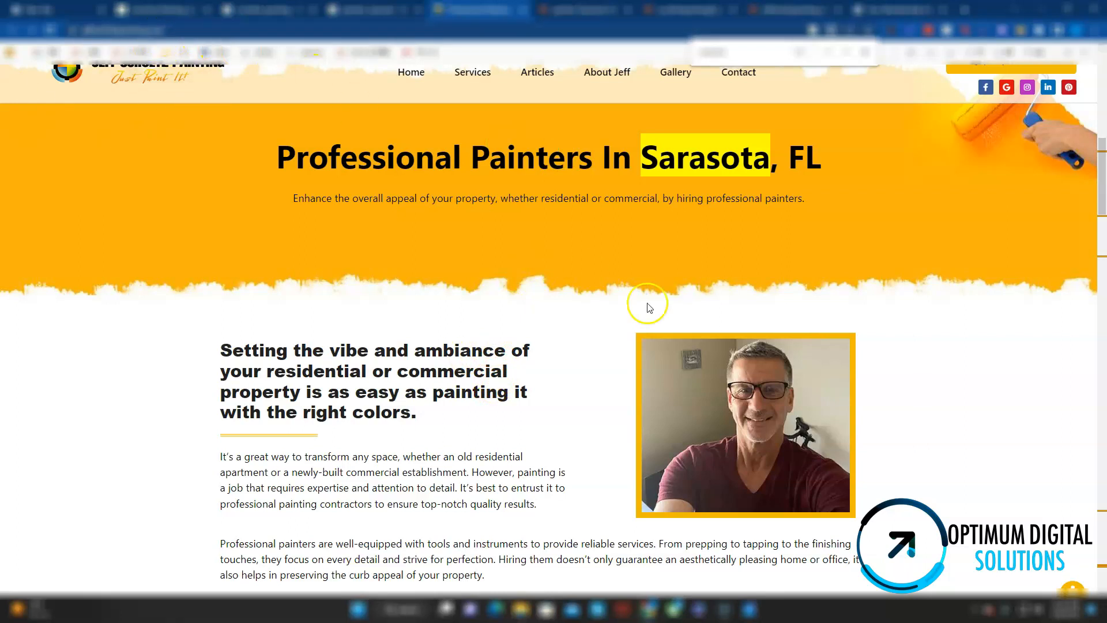
mouse_move(711, 149)
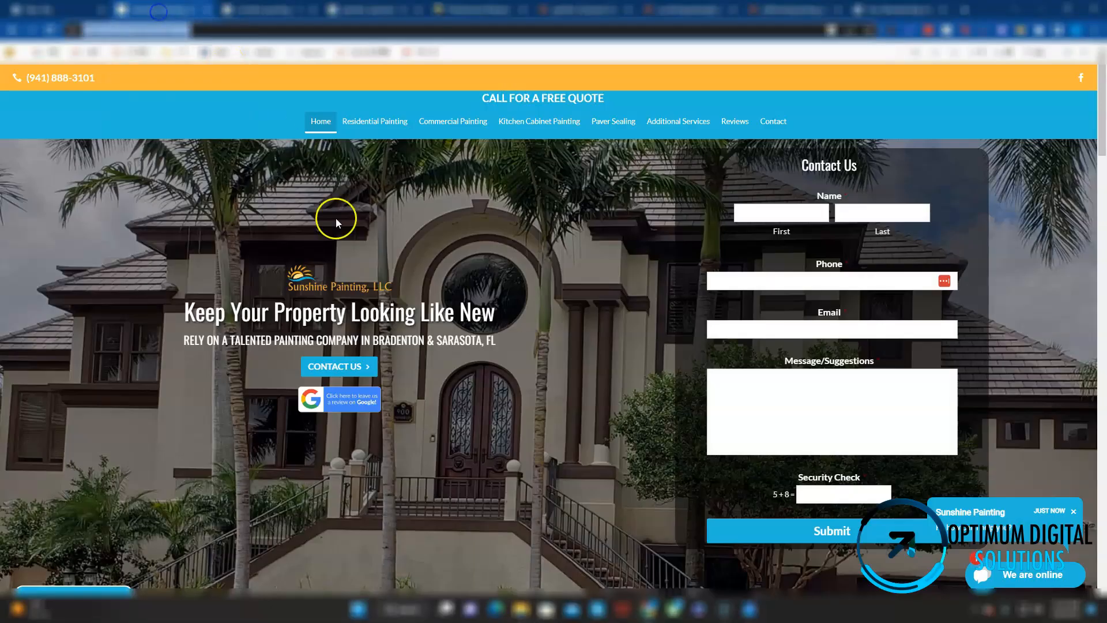
mouse_move(444, 220)
type("sarasota")
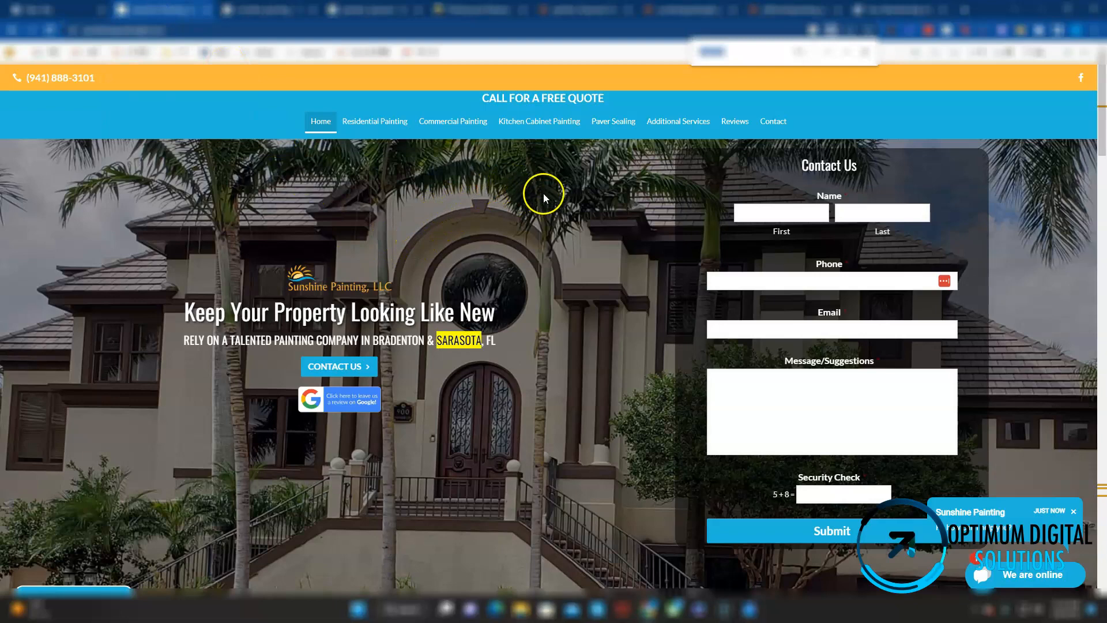
Step: Scroll the Sunshine Painting homepage past Sarasota mentions in the tagline, content boxes and service-area list
scroll("down", 3)
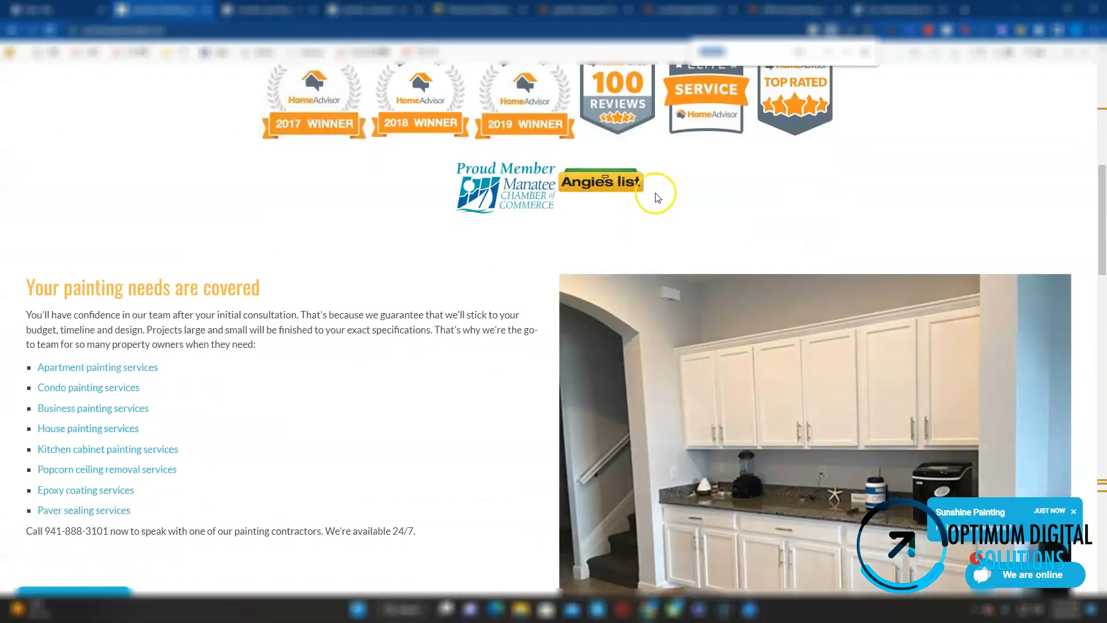
scroll("down", 3)
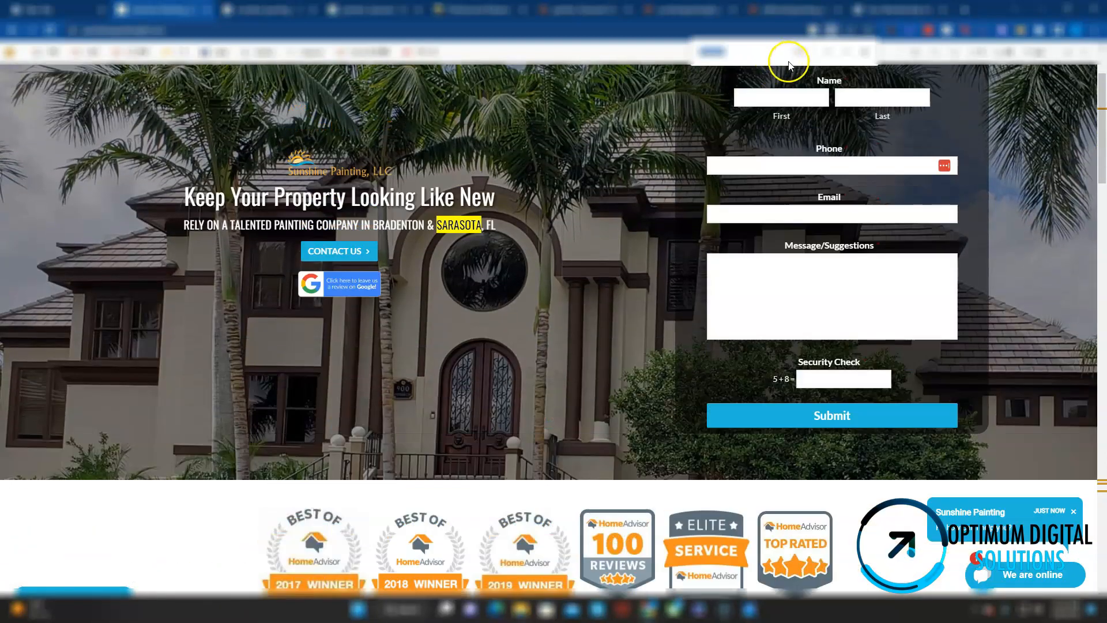
mouse_move(928, 66)
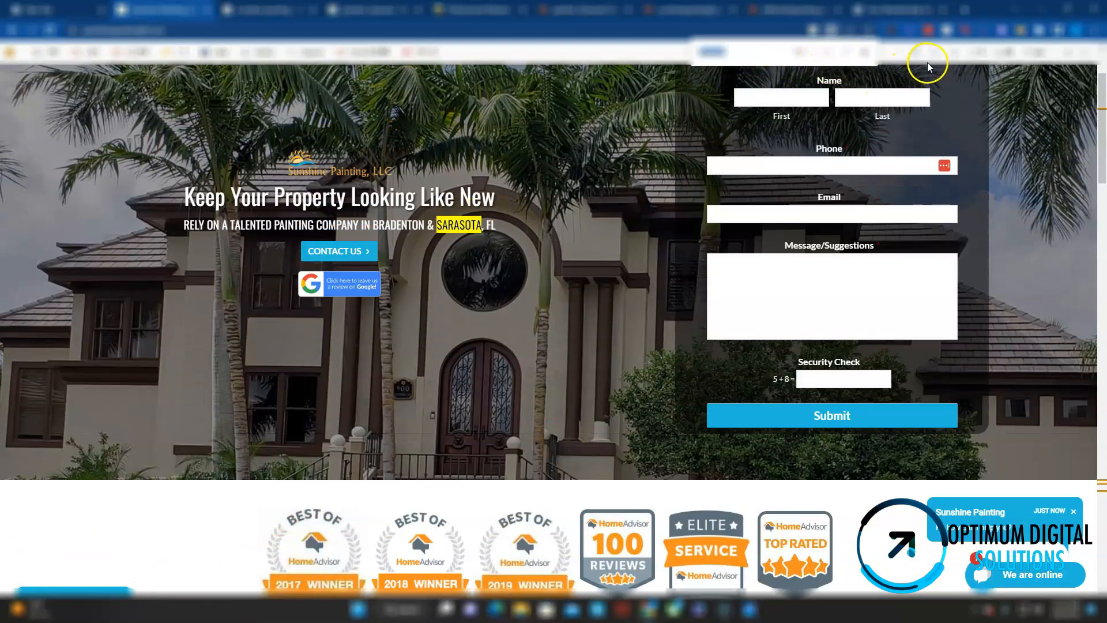
scroll("down", 3)
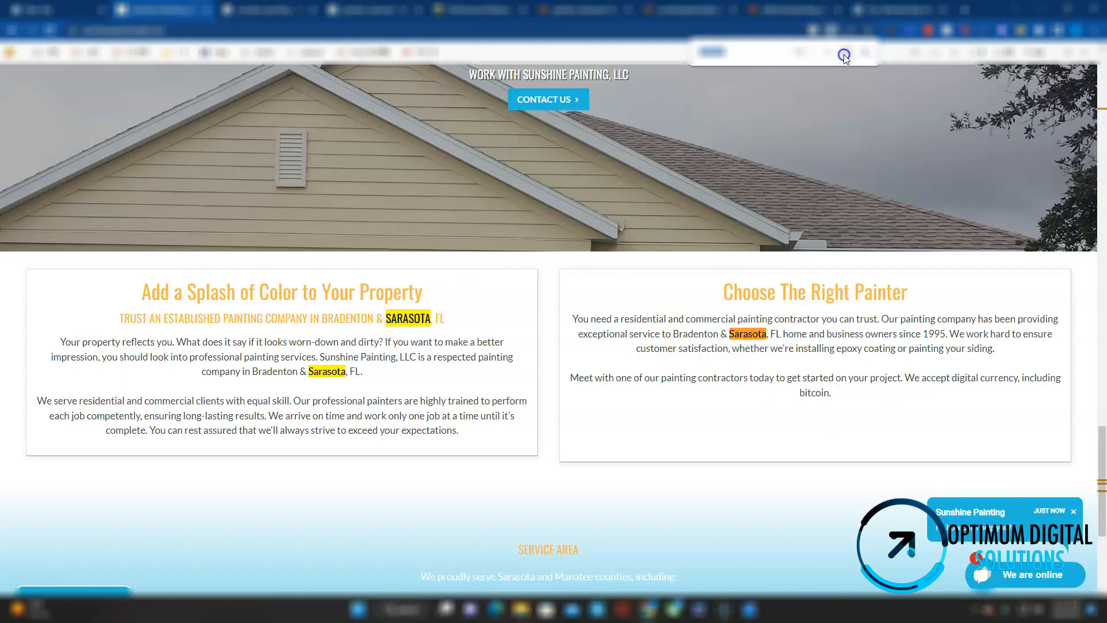
scroll("down", 3)
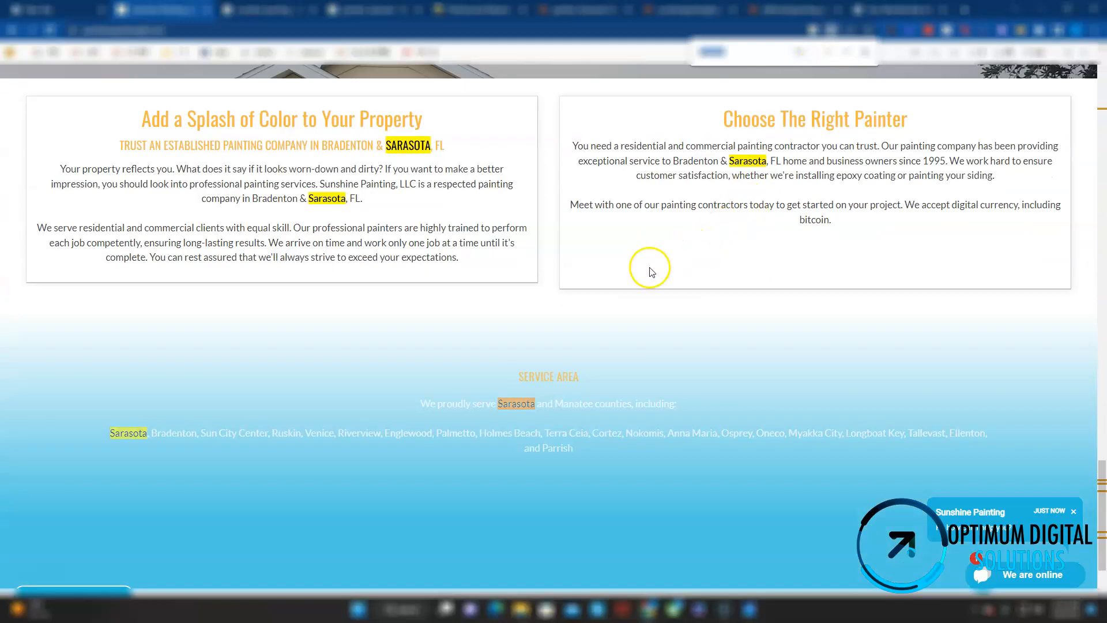
scroll("down", 3)
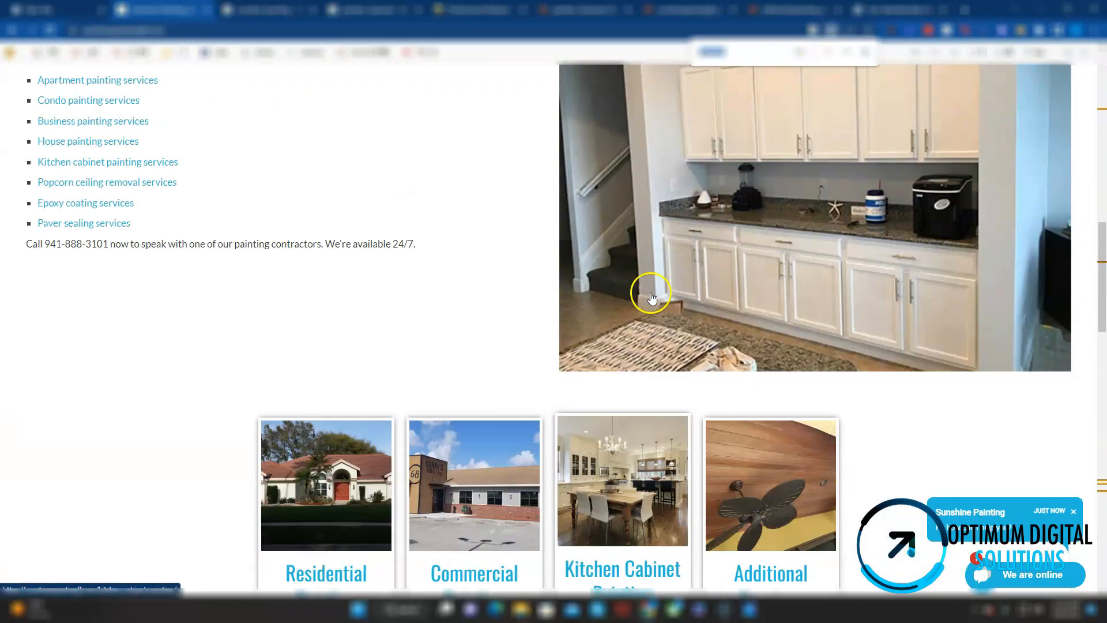
scroll("down", 3)
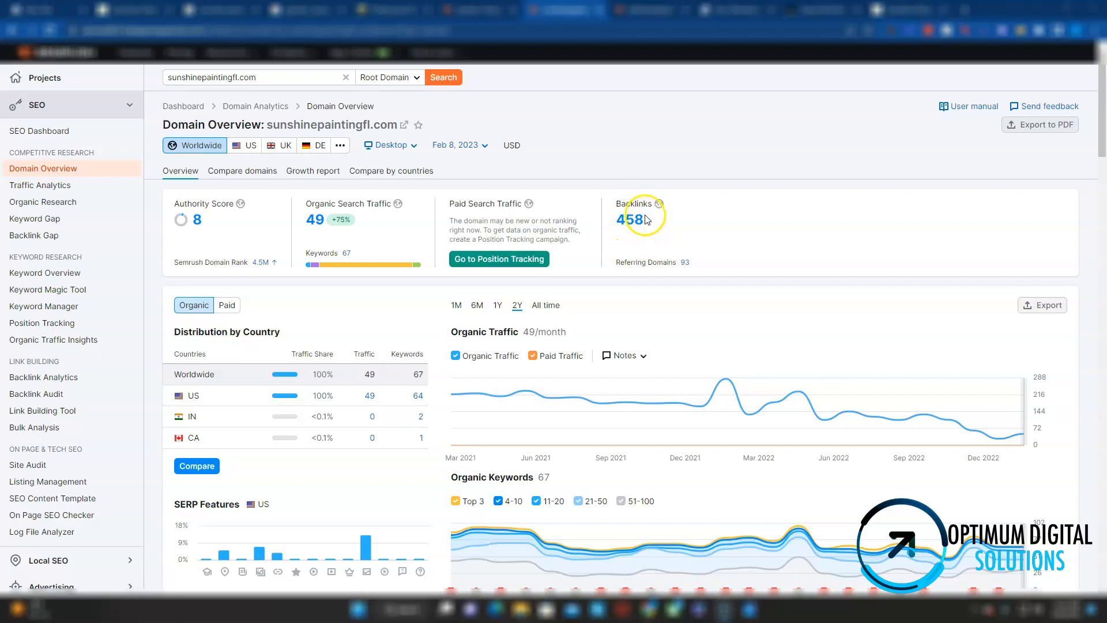
mouse_move(356, 223)
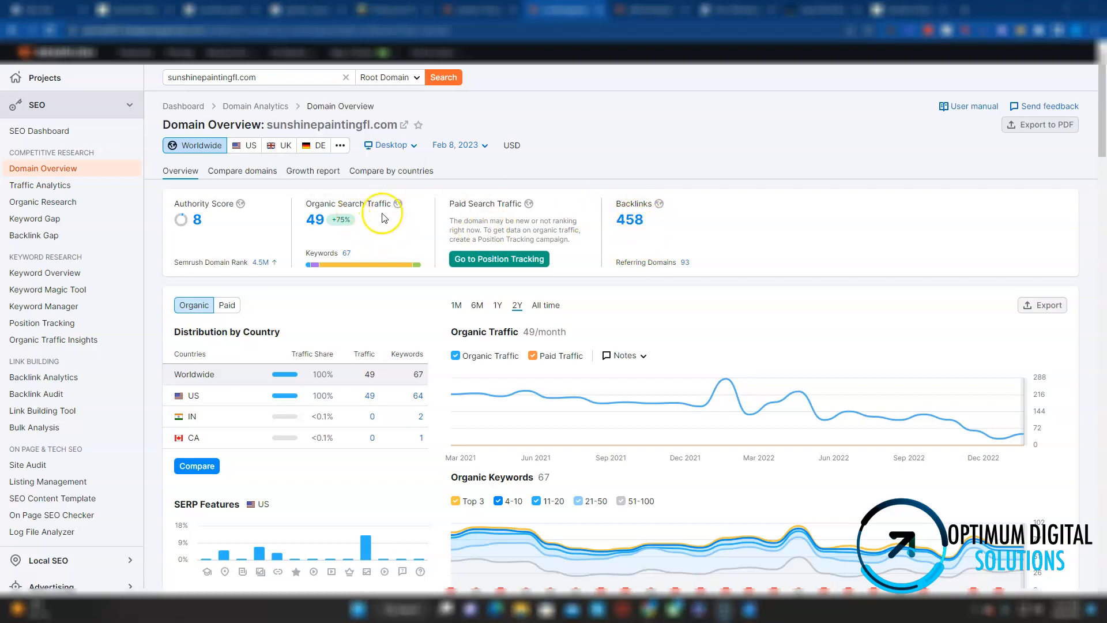
Step: Review the sunshinepaintingfl.com overview: US traffic across 64 keywords, declining since early 2022
scroll("down", 3)
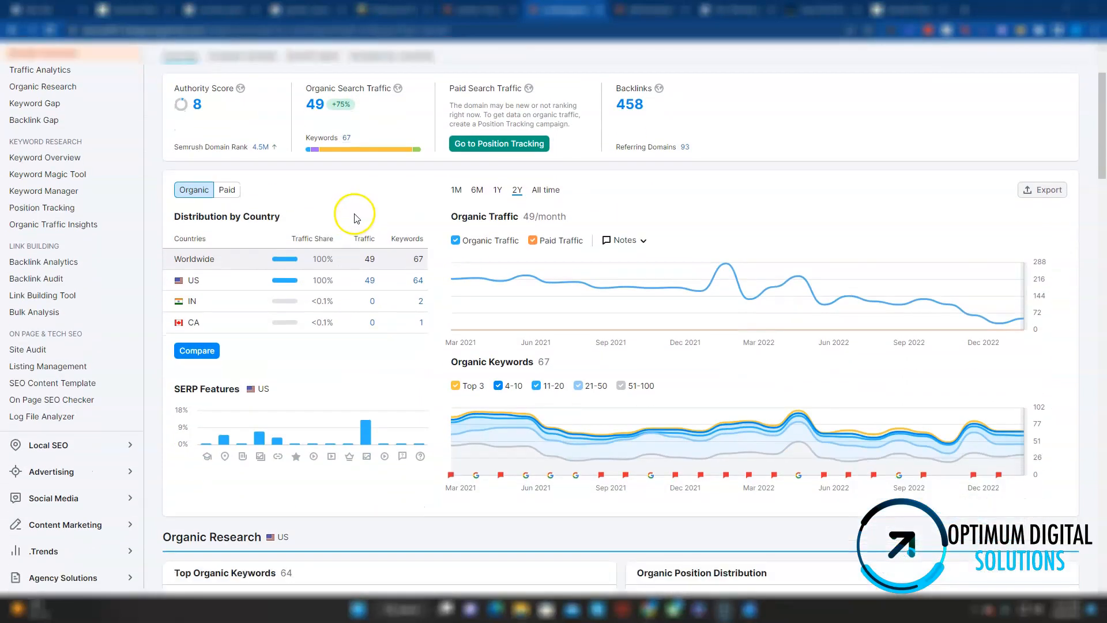
scroll("down", 3)
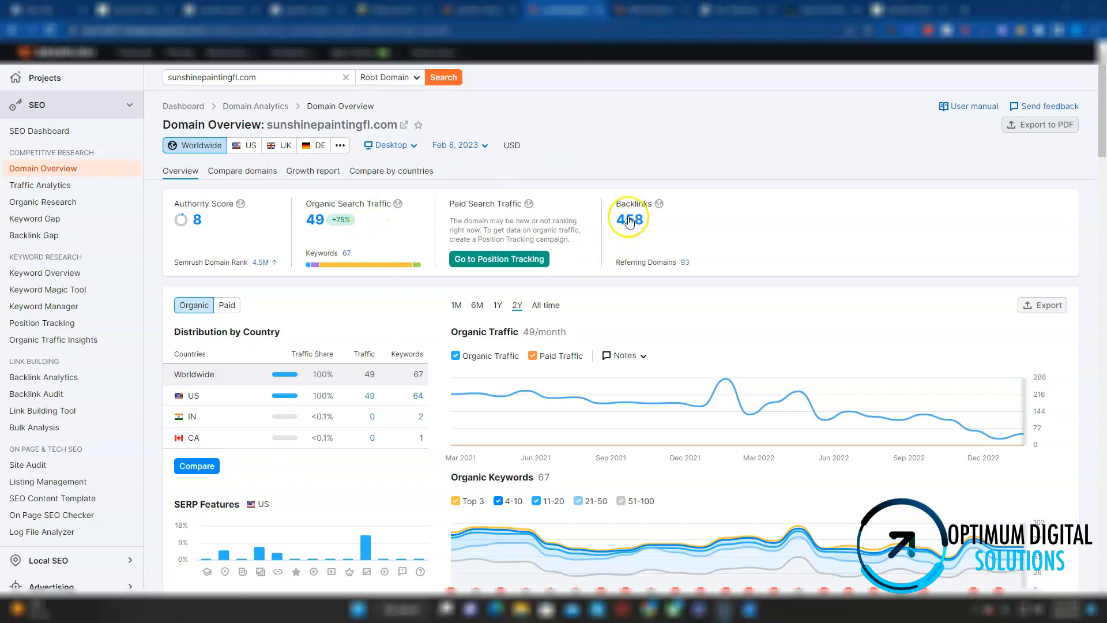
mouse_move(660, 229)
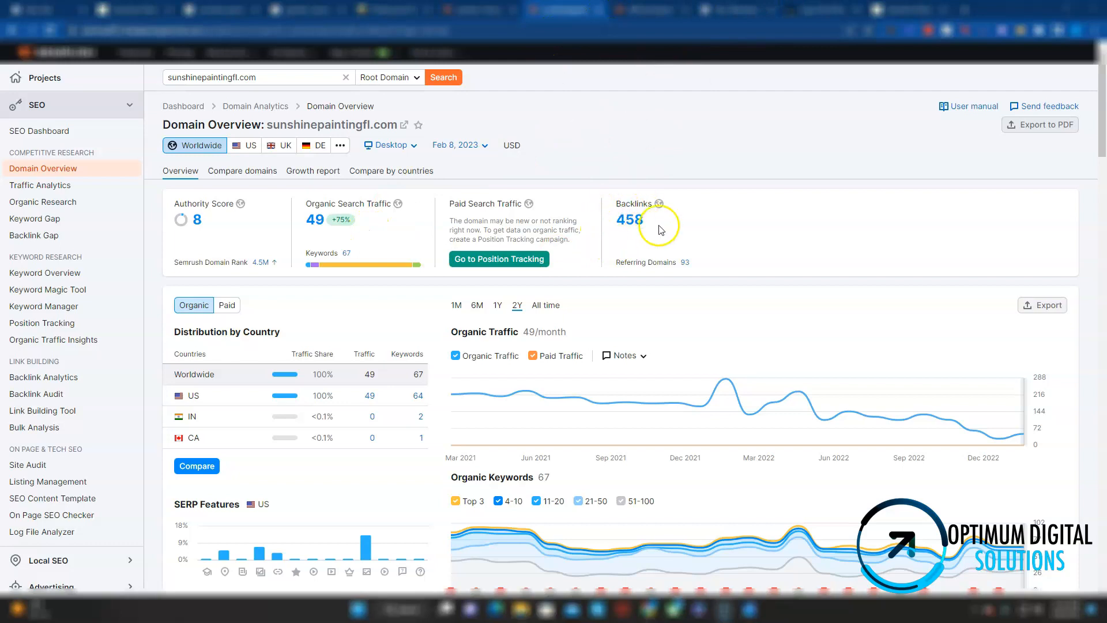
mouse_move(815, 12)
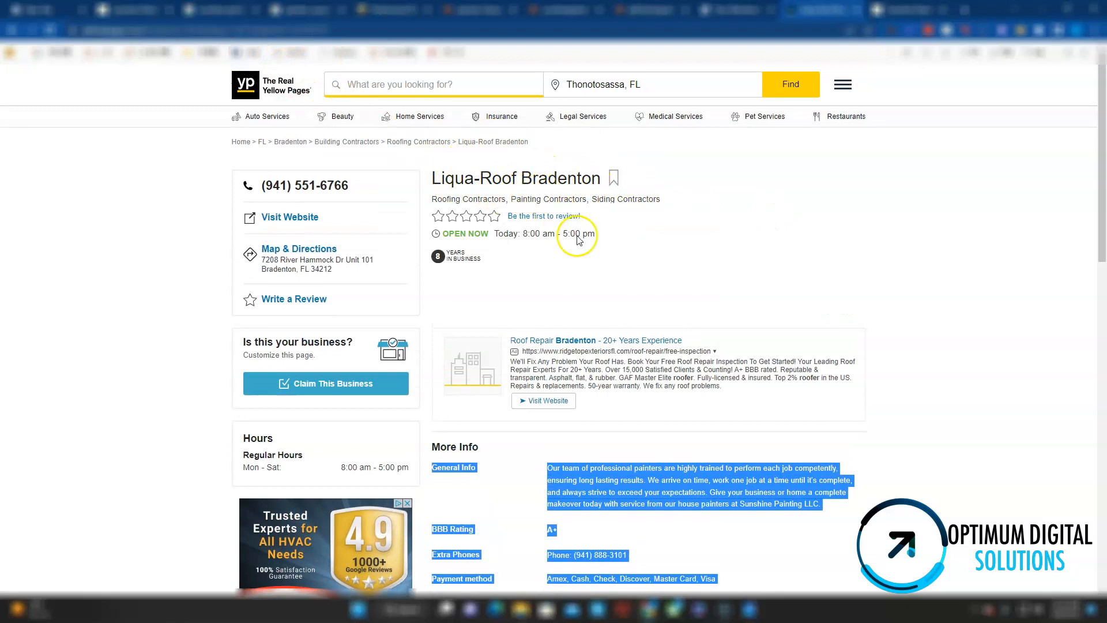
Step: Scroll the Liqua-Roof Bradenton listing to More Info and its sunshinepaintingfl.com link
scroll("down", 3)
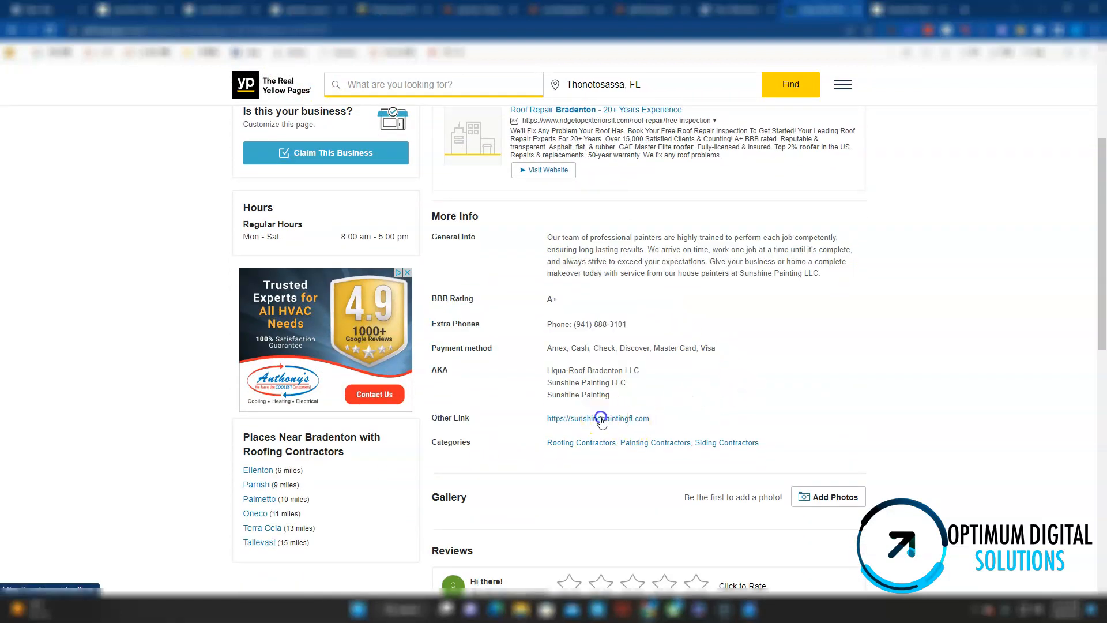
left_click(597, 418)
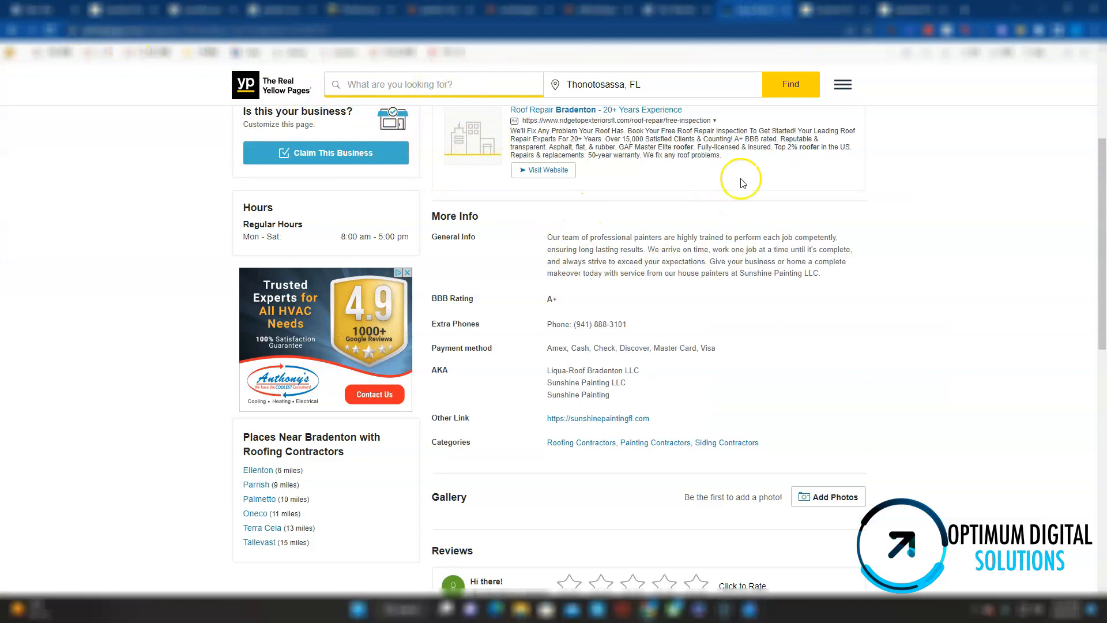
mouse_move(421, 19)
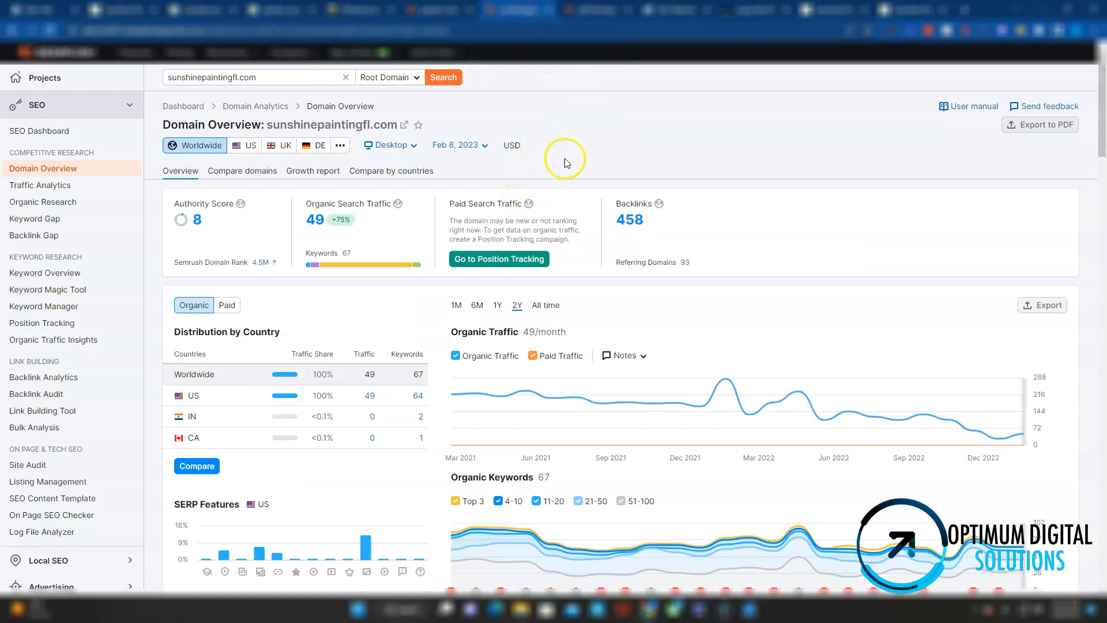
mouse_move(588, 104)
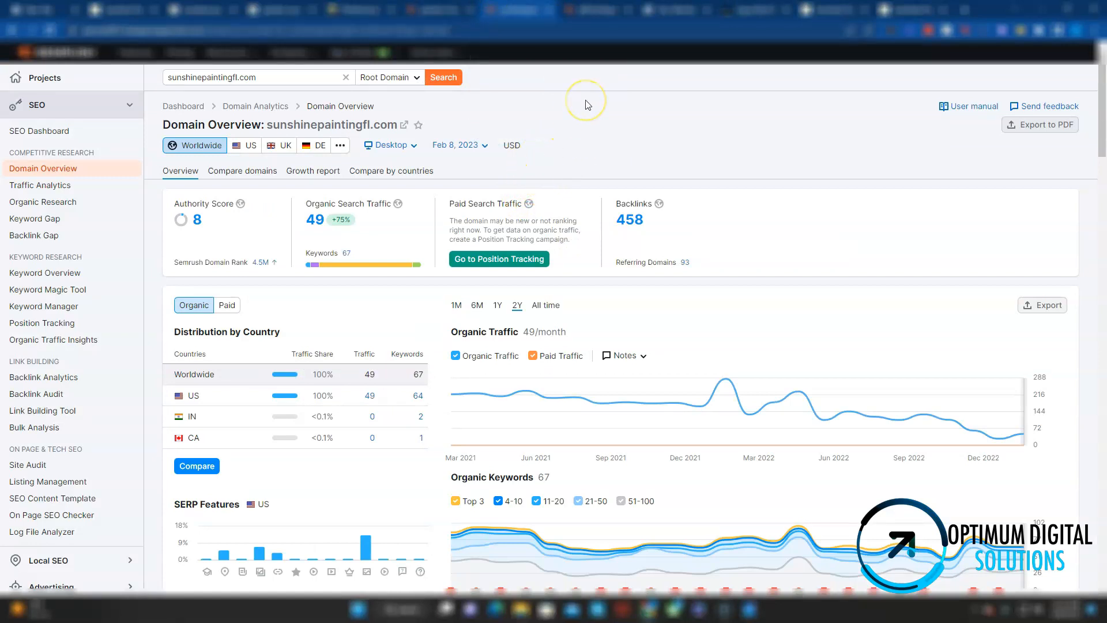
mouse_move(616, 194)
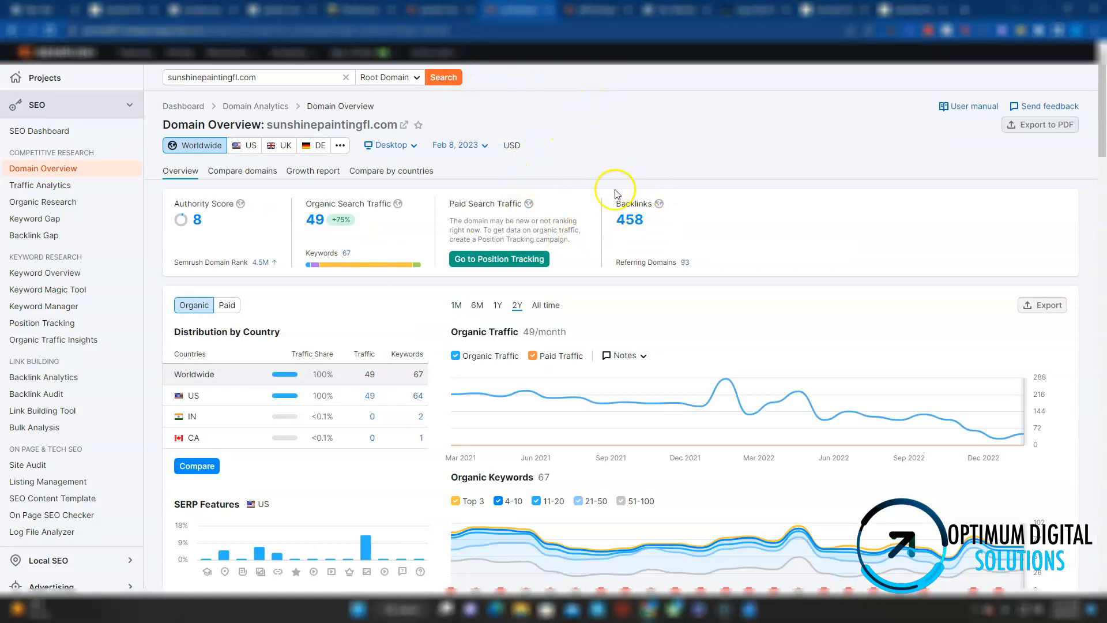
mouse_move(269, 224)
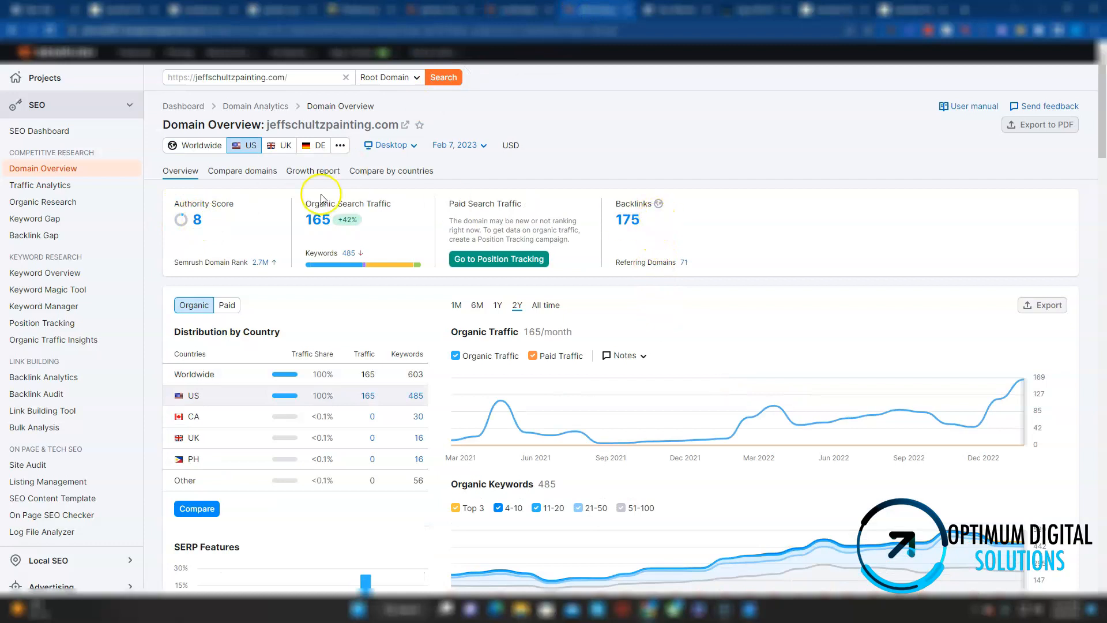
mouse_move(210, 256)
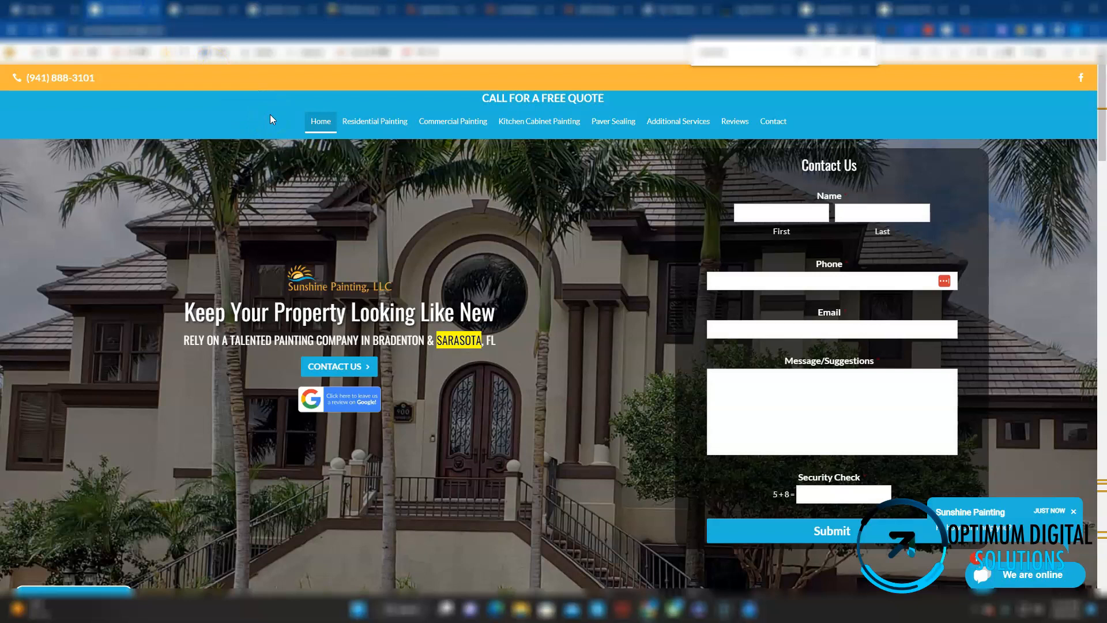
mouse_move(589, 177)
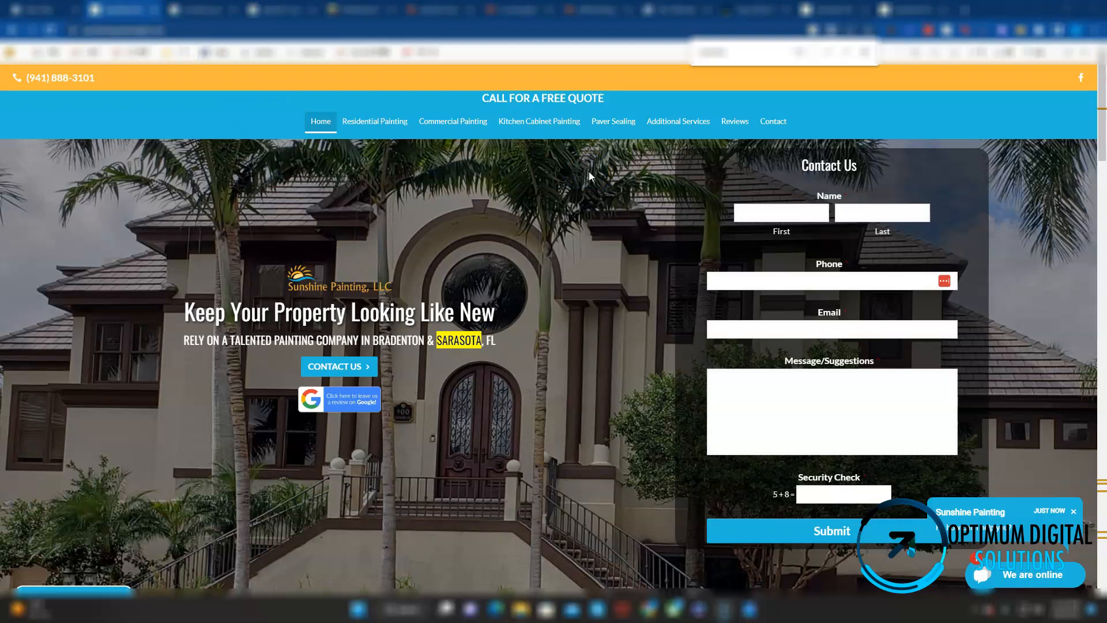